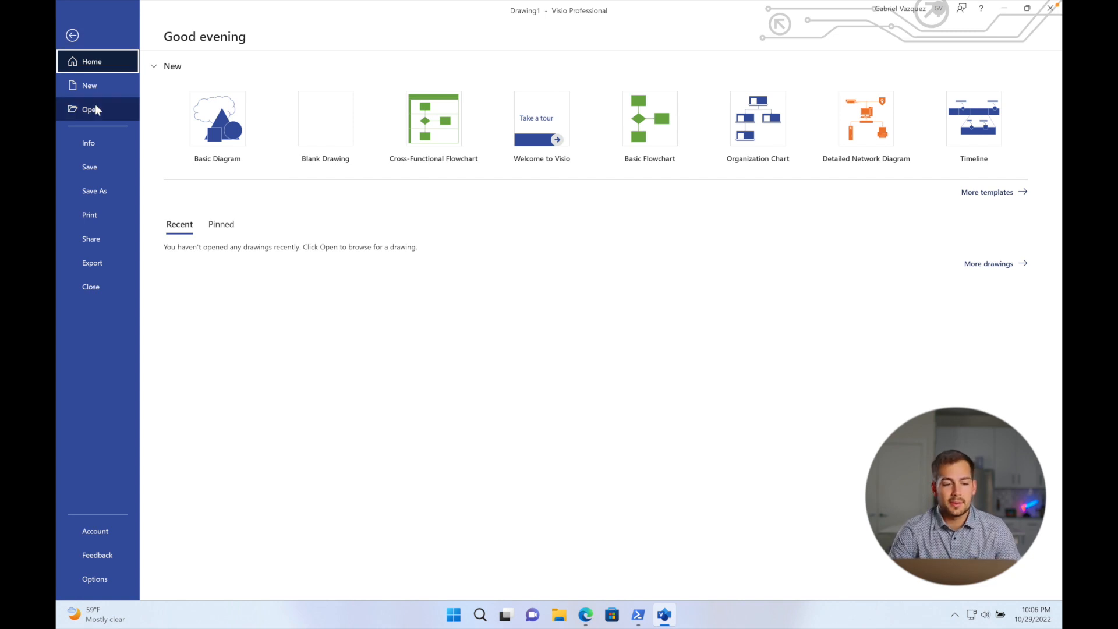
pyautogui.moveTo(89, 85)
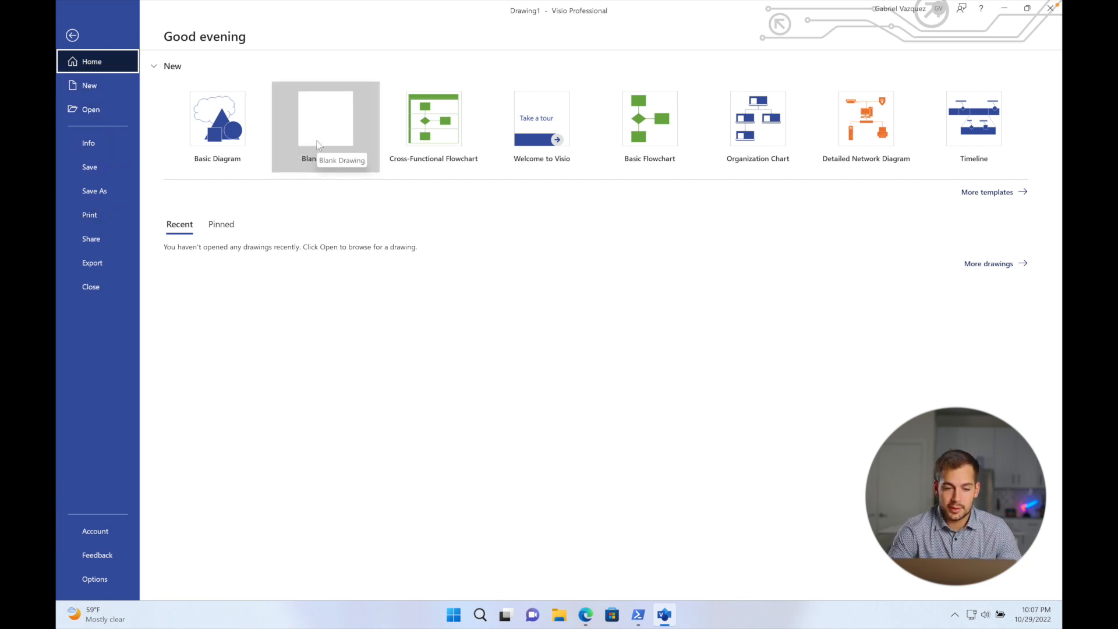
pyautogui.moveTo(341, 136)
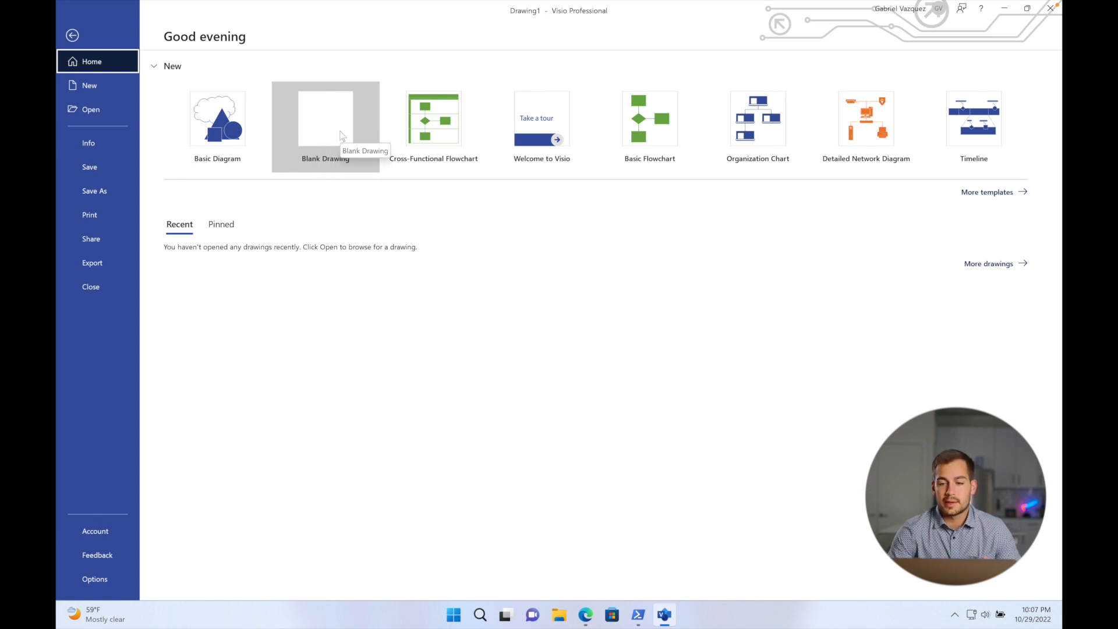
pyautogui.moveTo(700, 241)
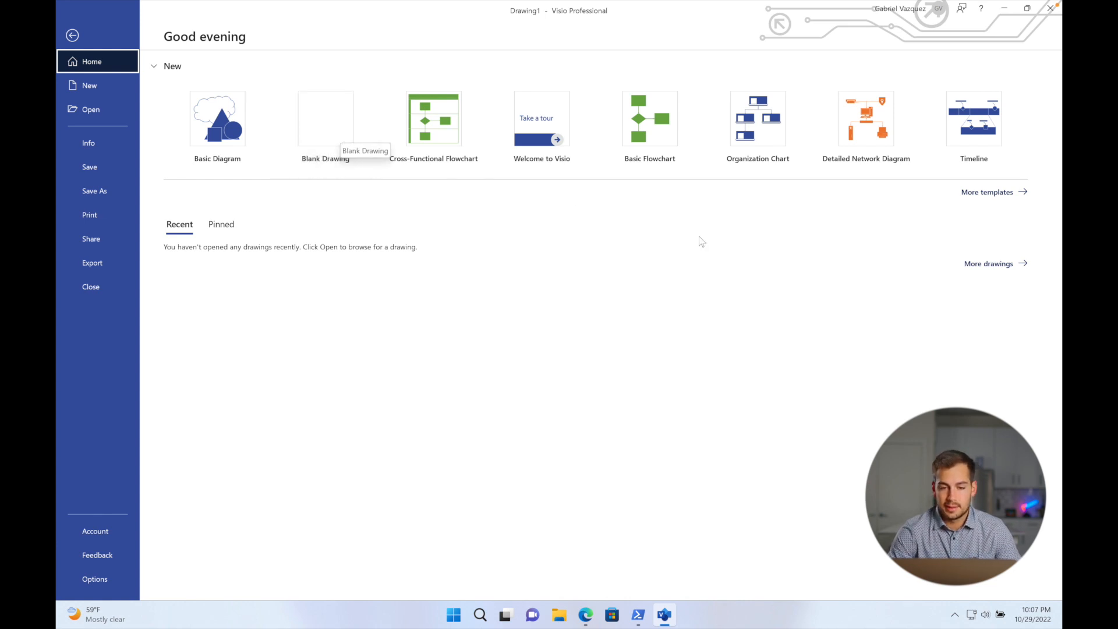
# - Browse the full and featured template galleries, then return to the start screen
pyautogui.click(90, 85)
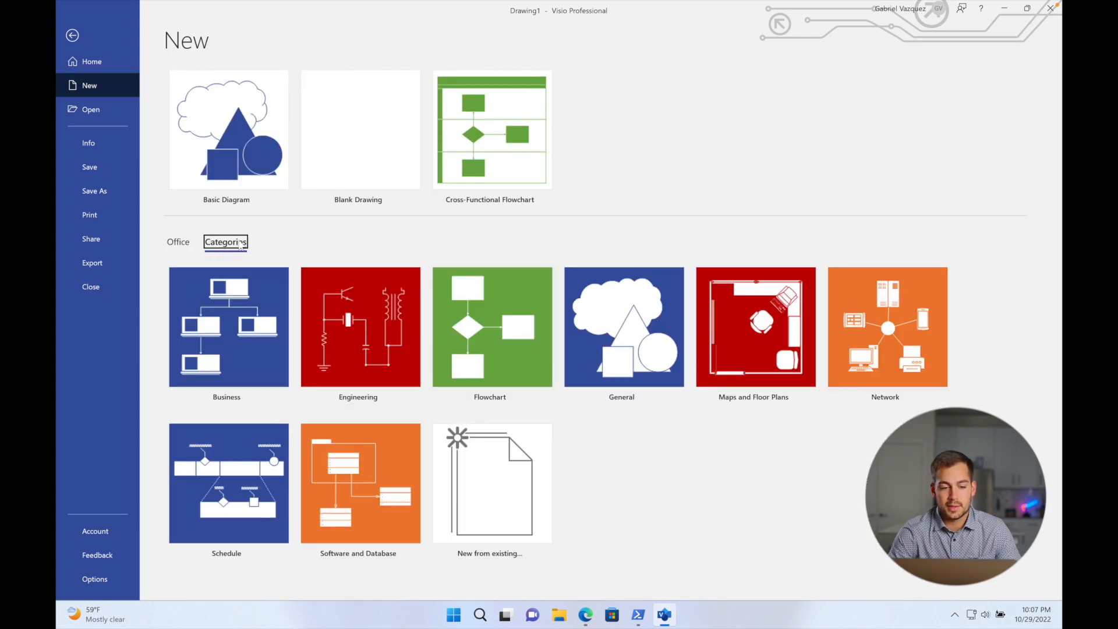
pyautogui.click(178, 241)
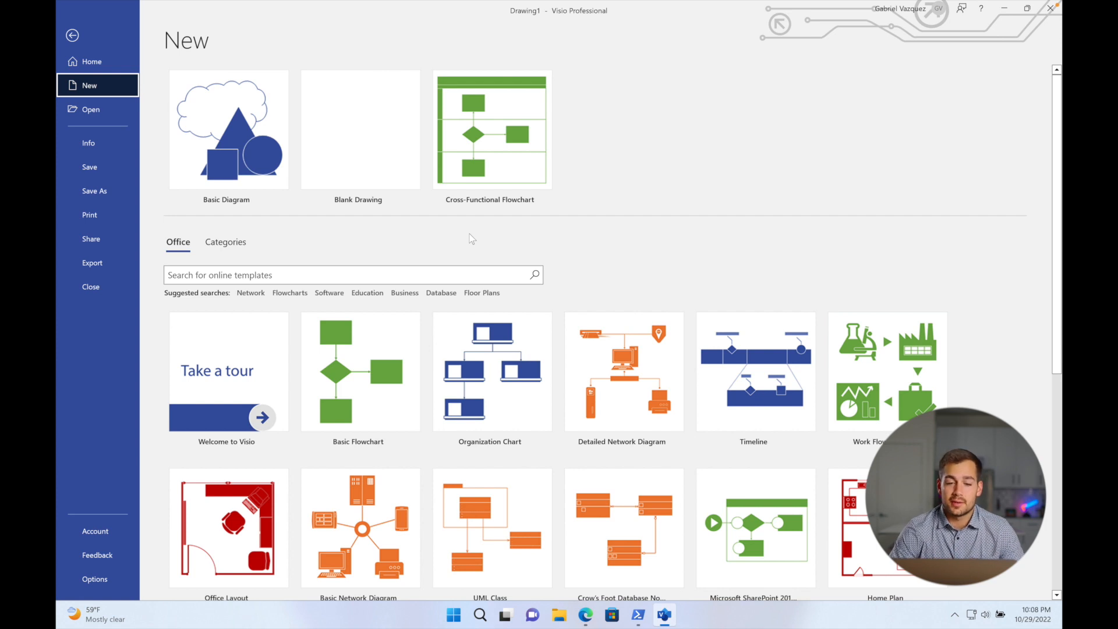
pyautogui.click(92, 61)
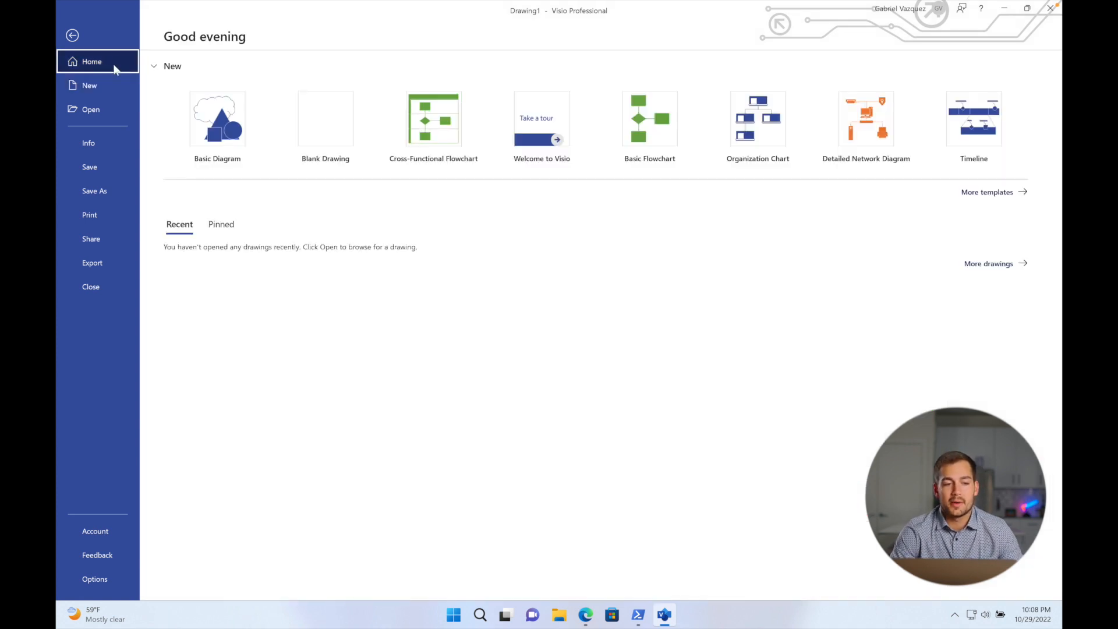
pyautogui.moveTo(225, 232)
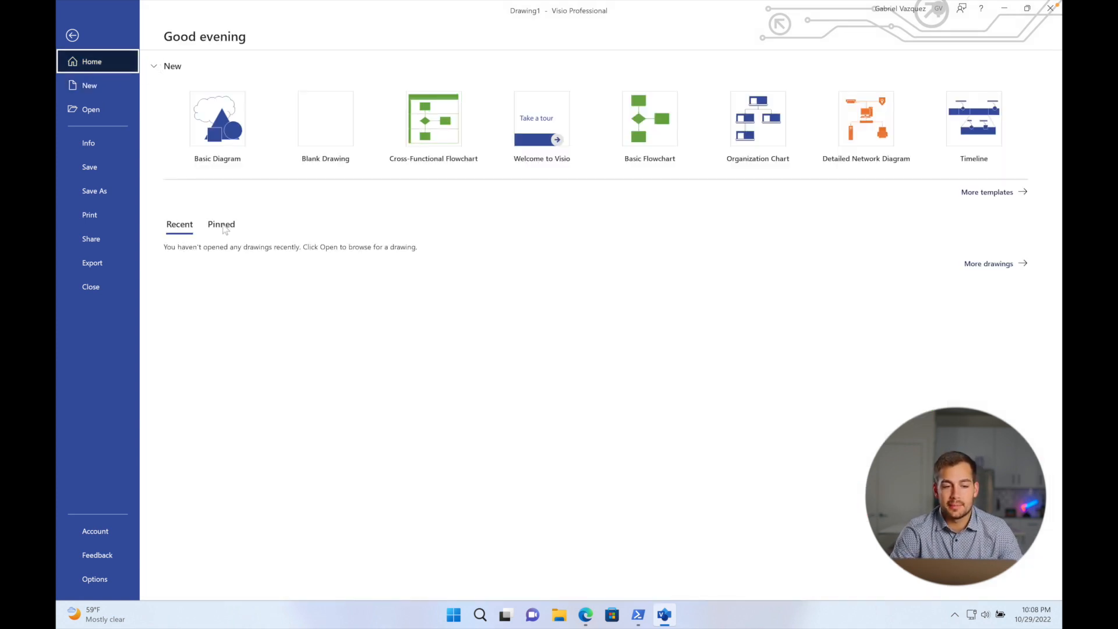
pyautogui.moveTo(506, 224)
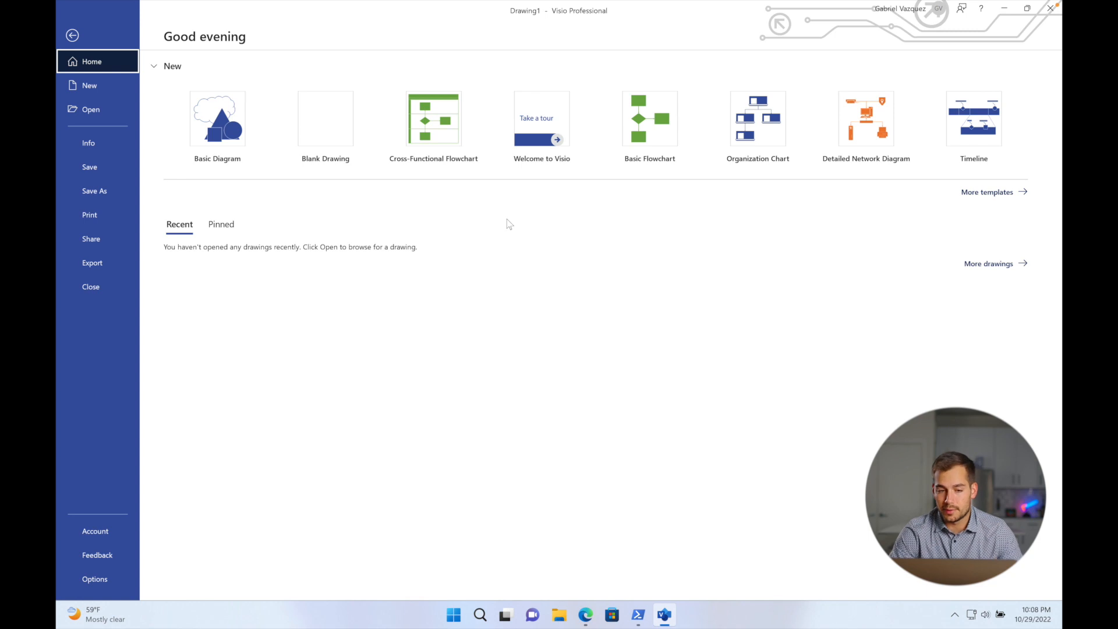
pyautogui.moveTo(369, 230)
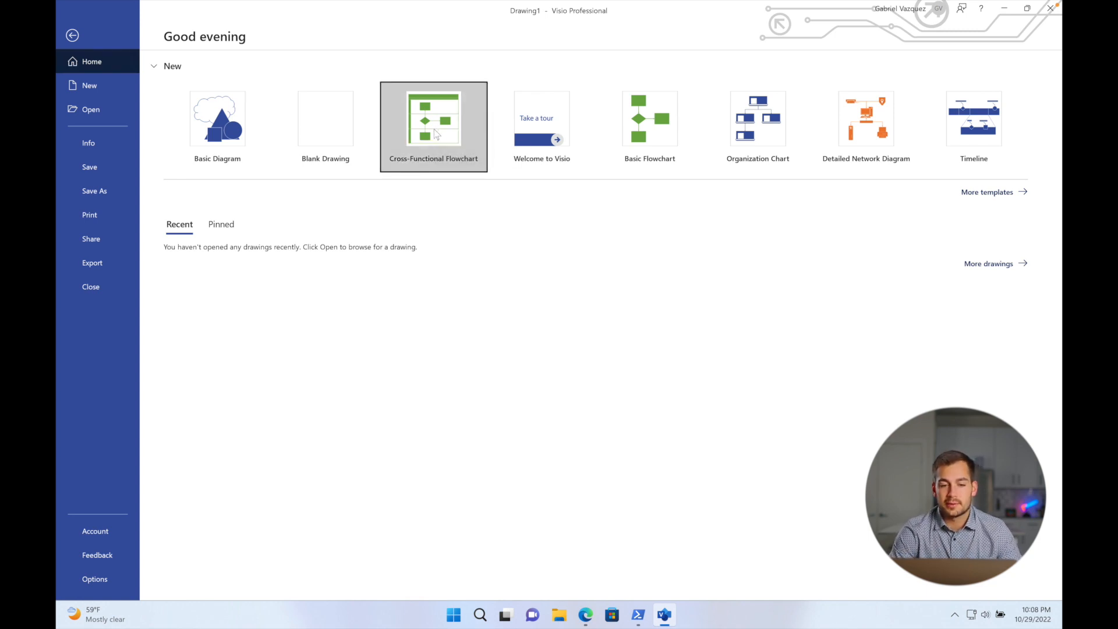
# - Create a Cross-Functional Flowchart drawing in US units and begin editing its title
pyautogui.click(432, 119)
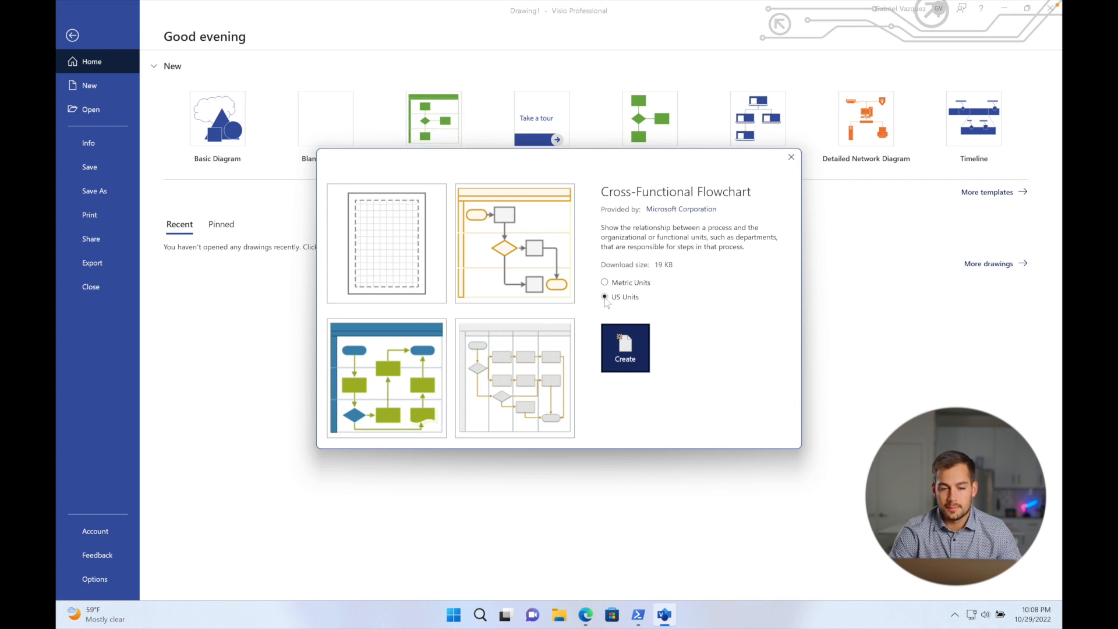
pyautogui.click(624, 348)
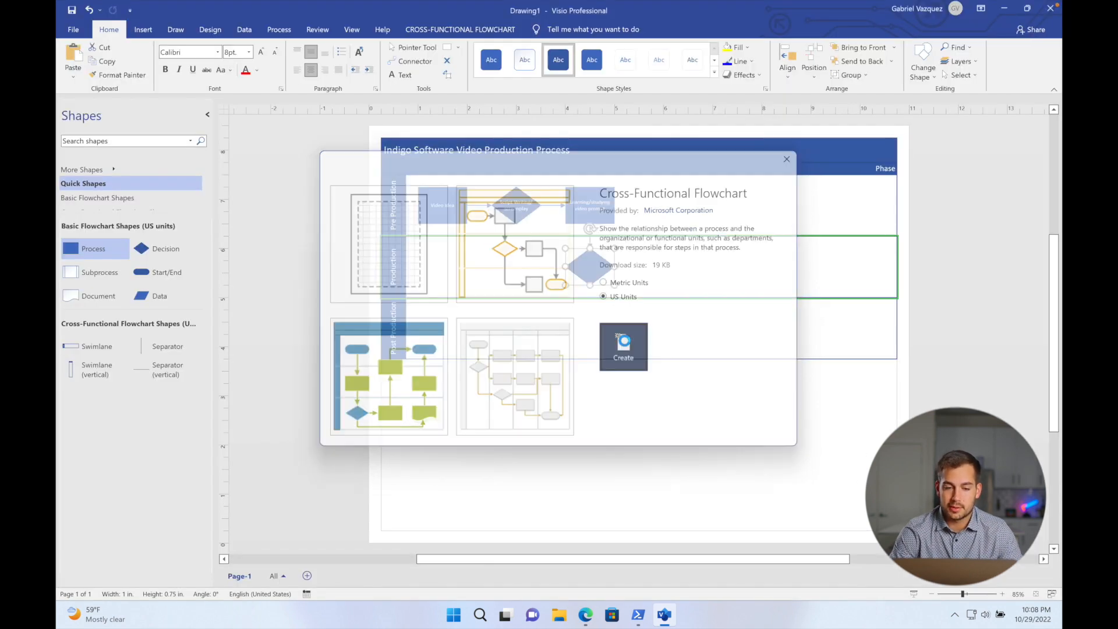
pyautogui.click(623, 347)
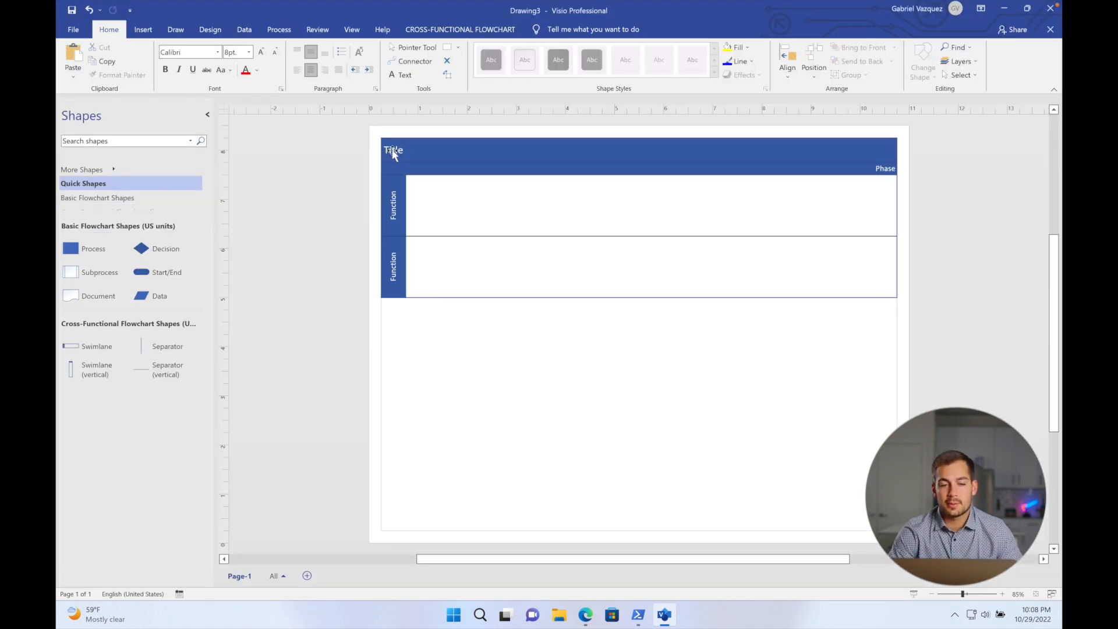
pyautogui.click(394, 150)
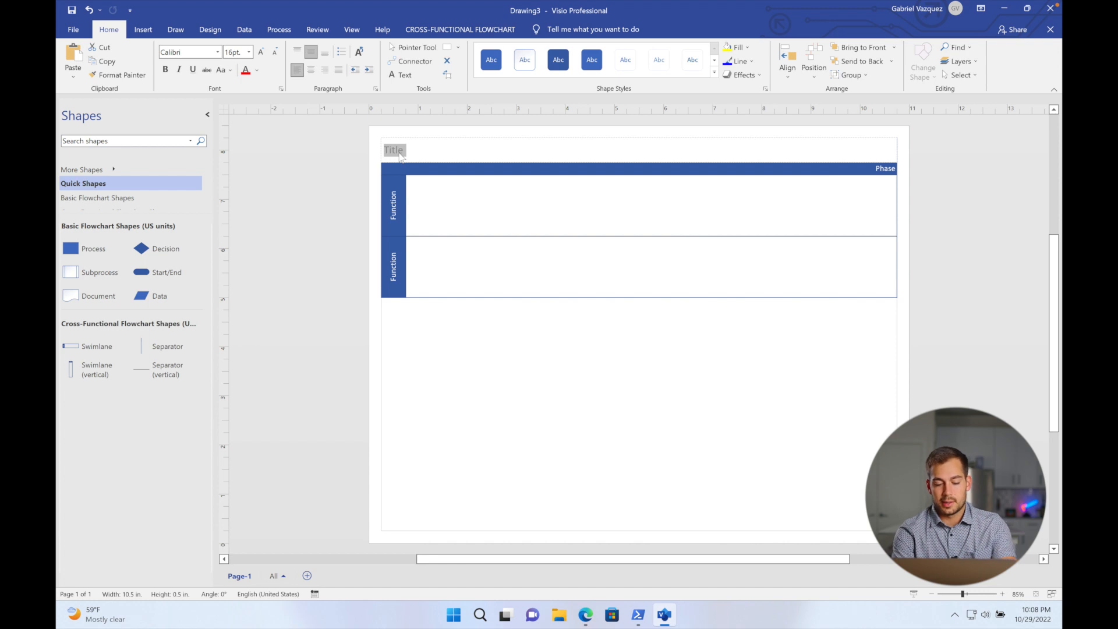
# - Enter 'Indigo Software Video Production' as the flowchart's title text
pyautogui.write('Indigo')
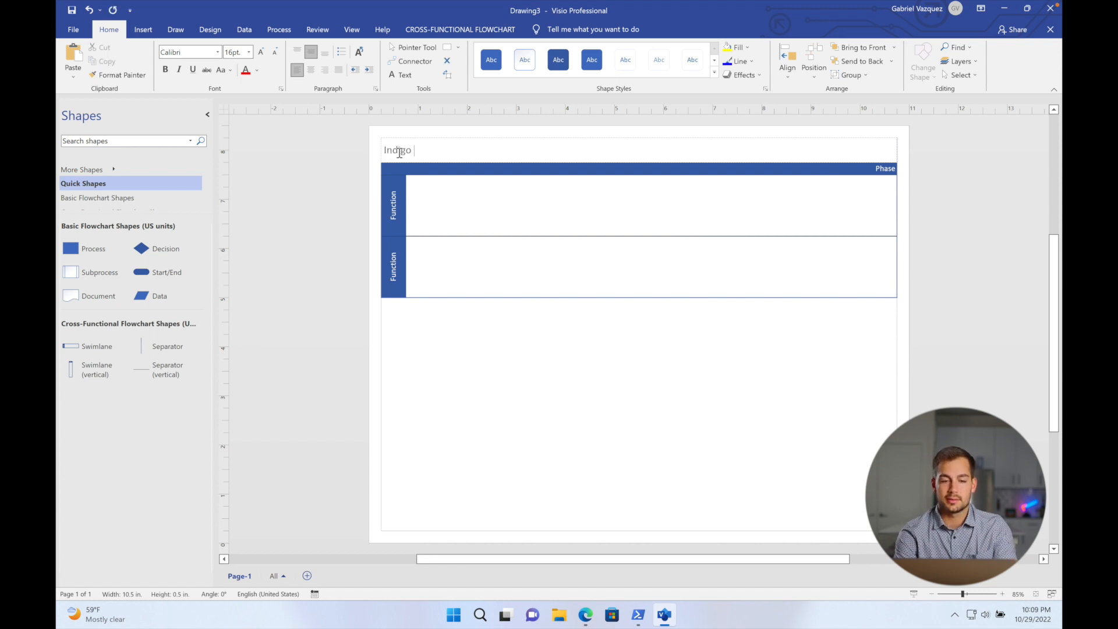
pyautogui.write('Software Video Production Process')
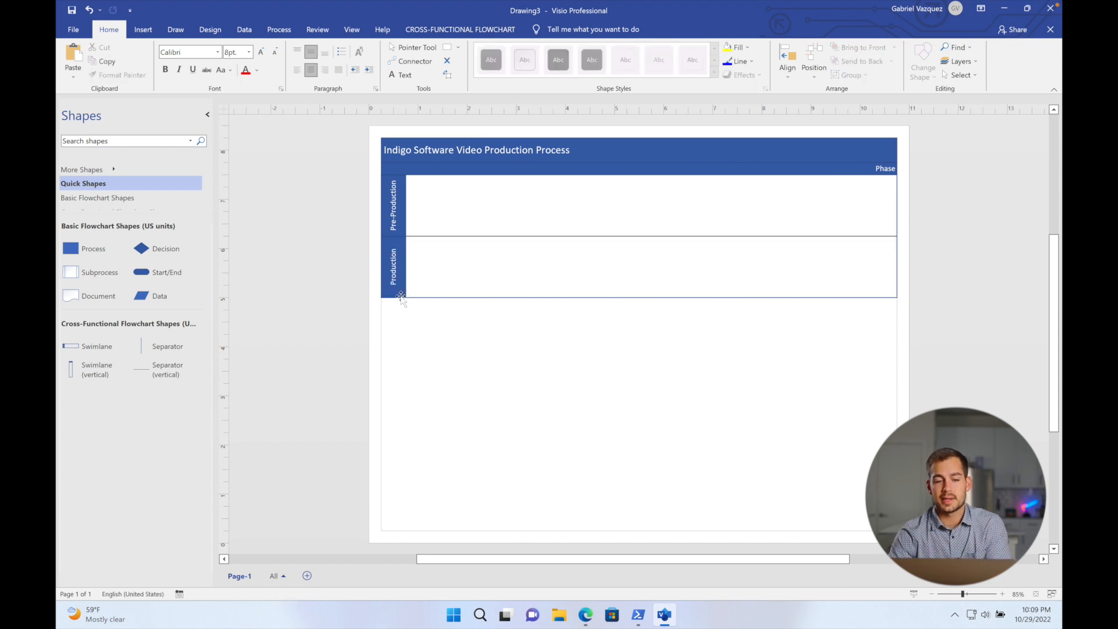
pyautogui.moveTo(400, 217)
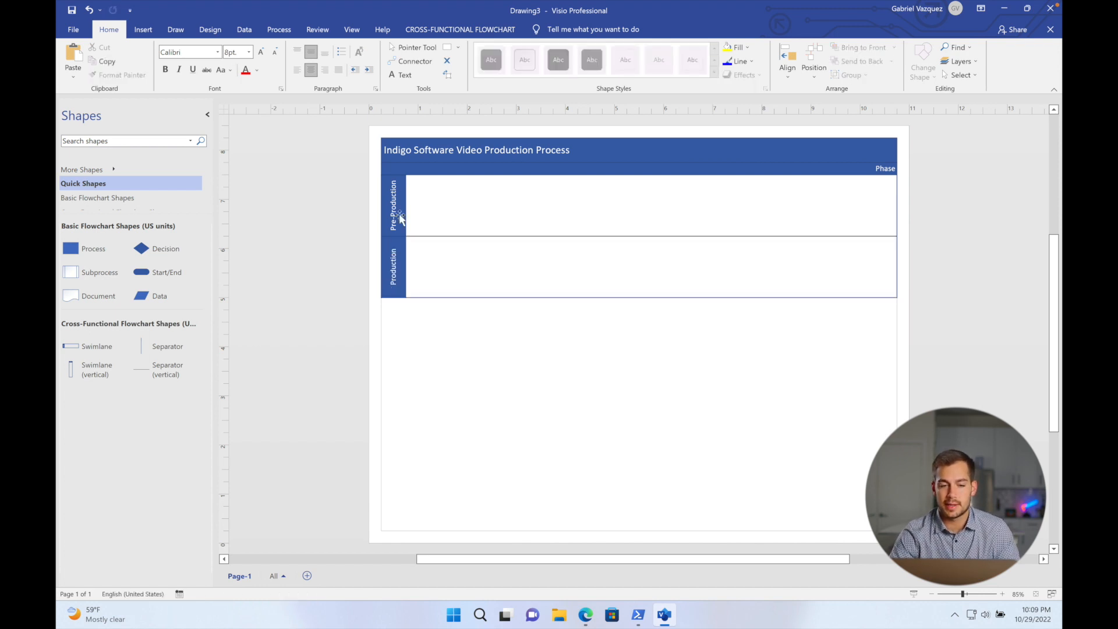
# - Insert a new swimlane below Production and select it for the Post-Production label
pyautogui.rightClick(396, 268)
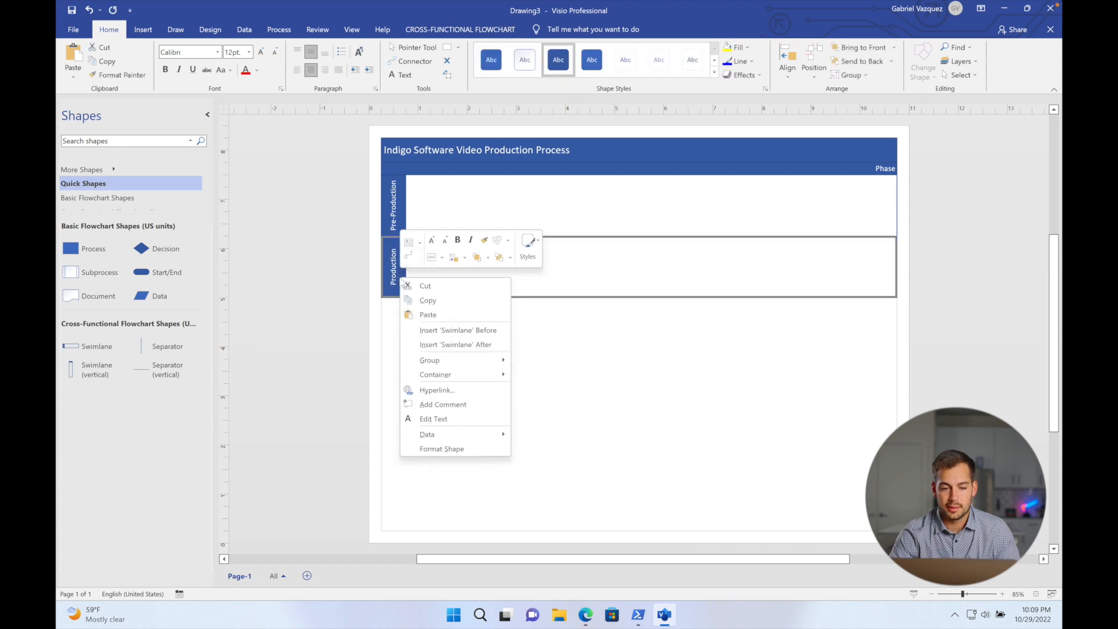
pyautogui.moveTo(457, 330)
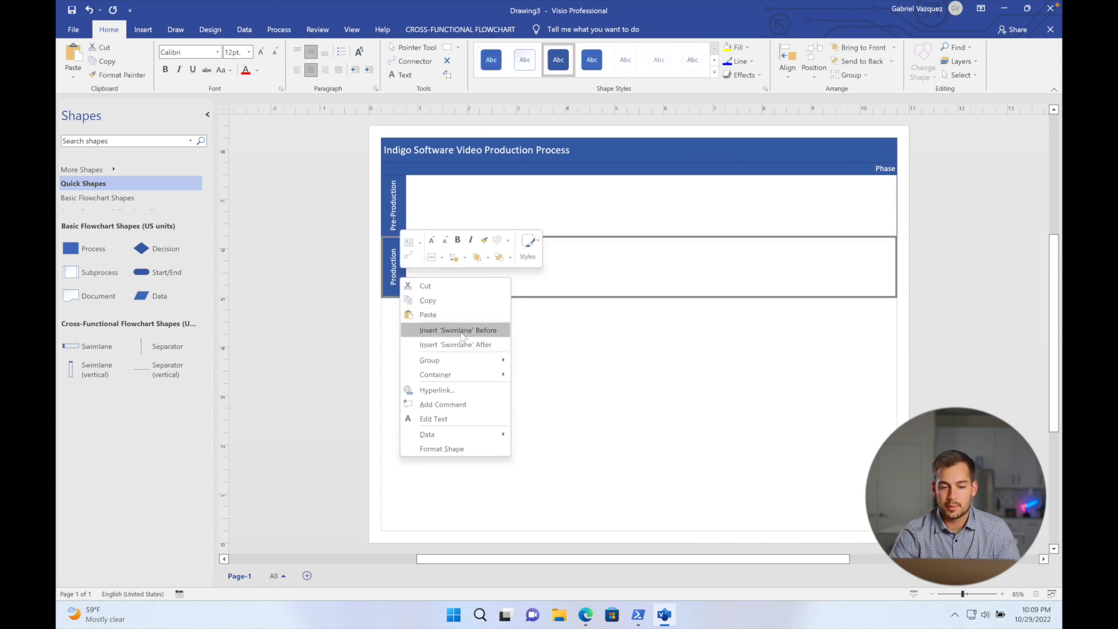
pyautogui.click(455, 344)
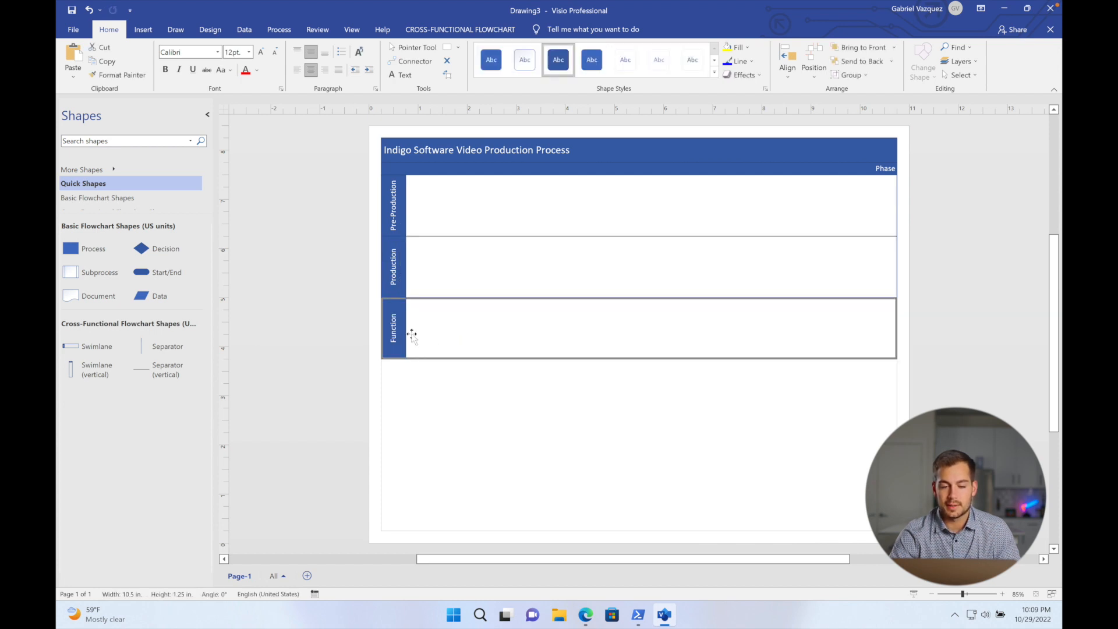
pyautogui.click(393, 328)
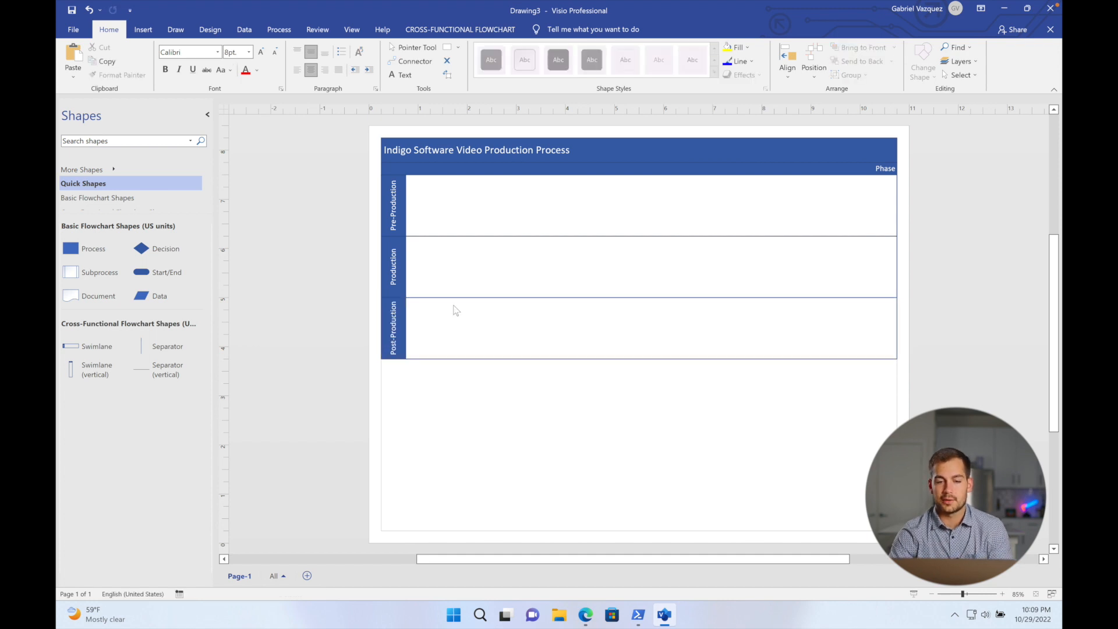
pyautogui.moveTo(393, 217)
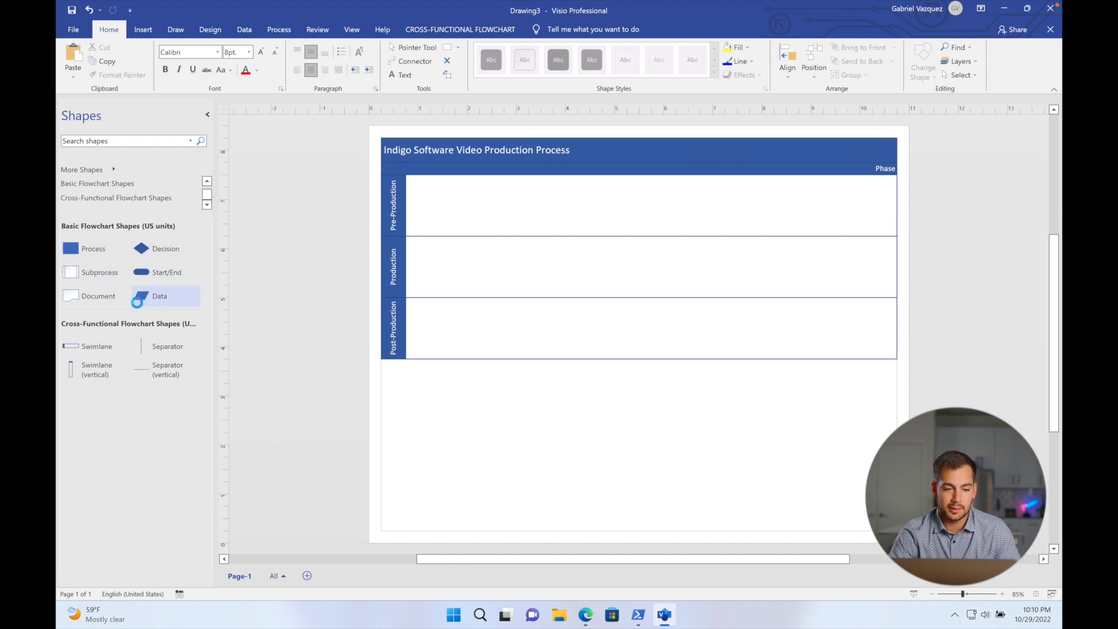
pyautogui.moveTo(146, 335)
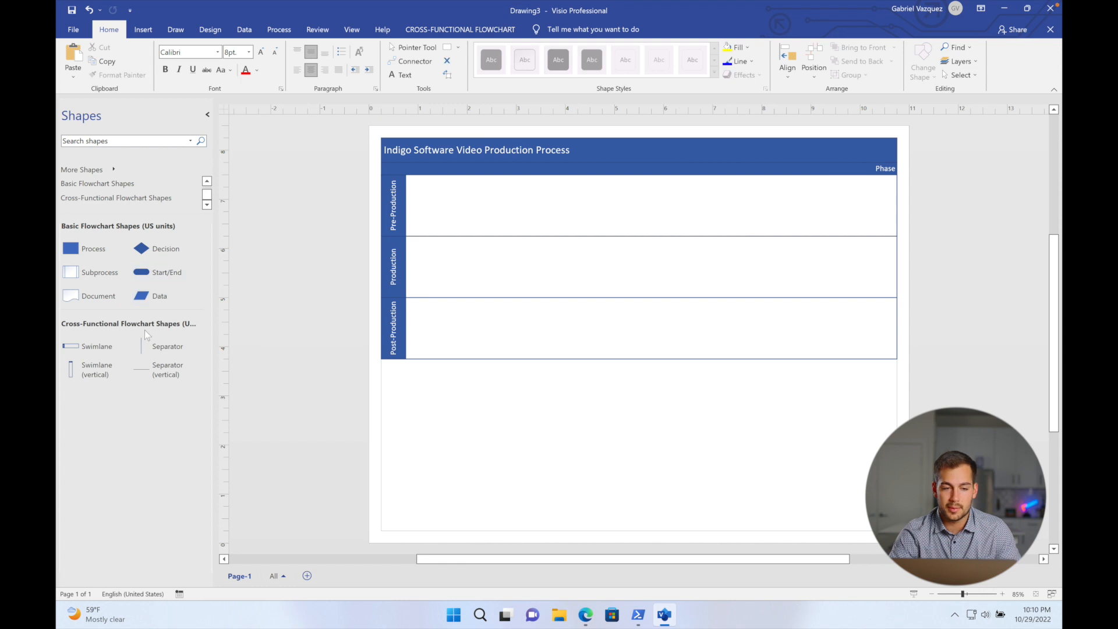
pyautogui.moveTo(171, 143)
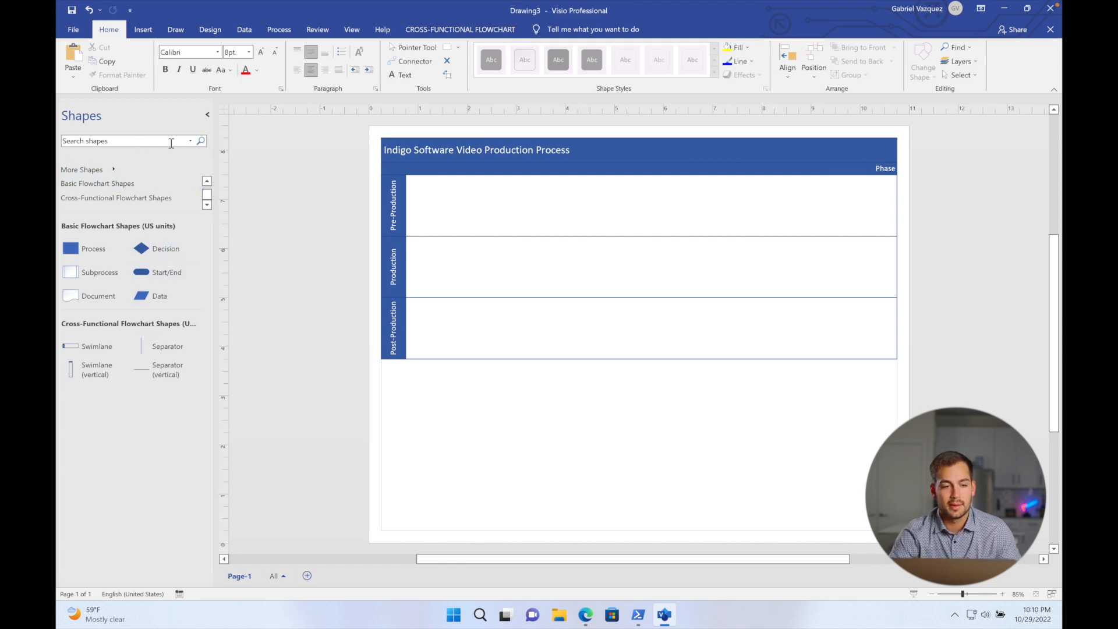
pyautogui.moveTo(119, 173)
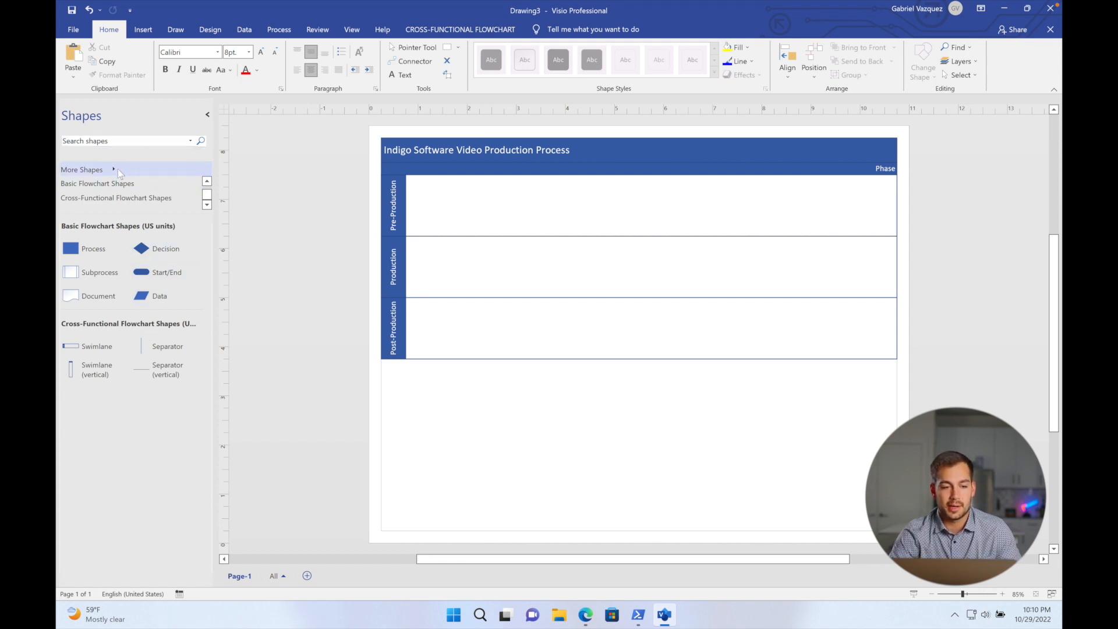
pyautogui.click(81, 169)
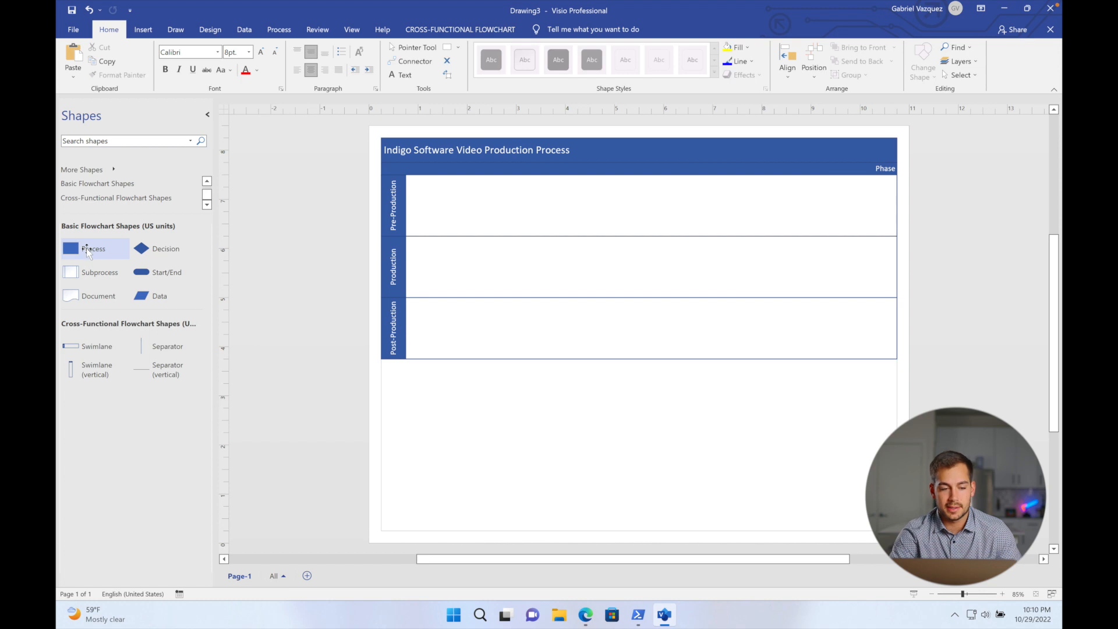
pyautogui.moveTo(165, 248)
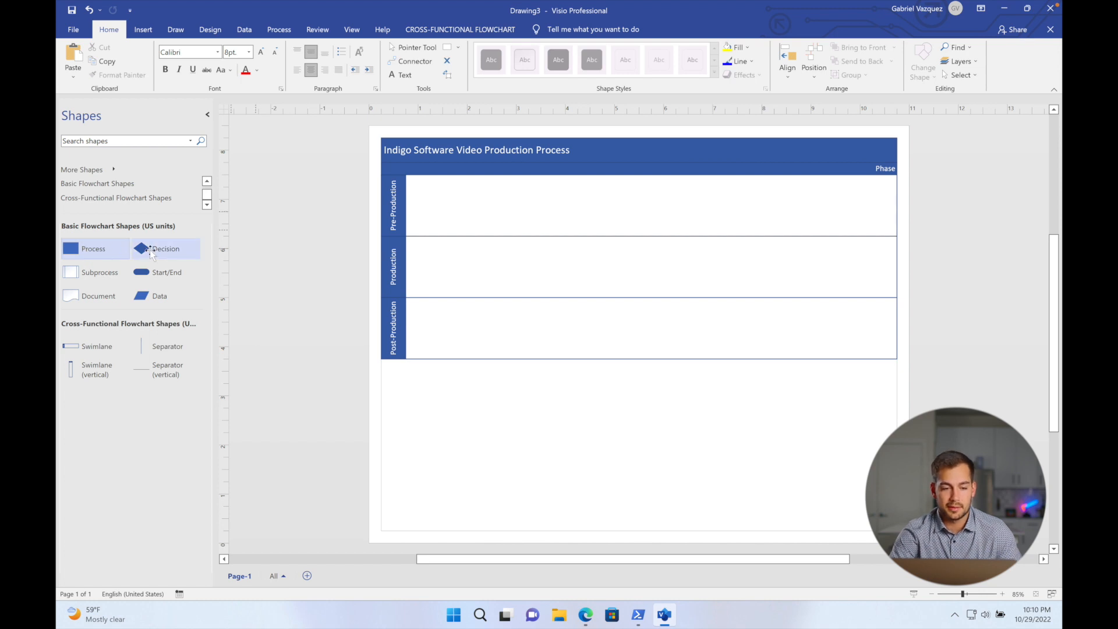
# - Place a Decision diamond at the start of the Pre-Production lane, ready for labelling
pyautogui.moveTo(166, 248); pyautogui.dragTo(439, 218)
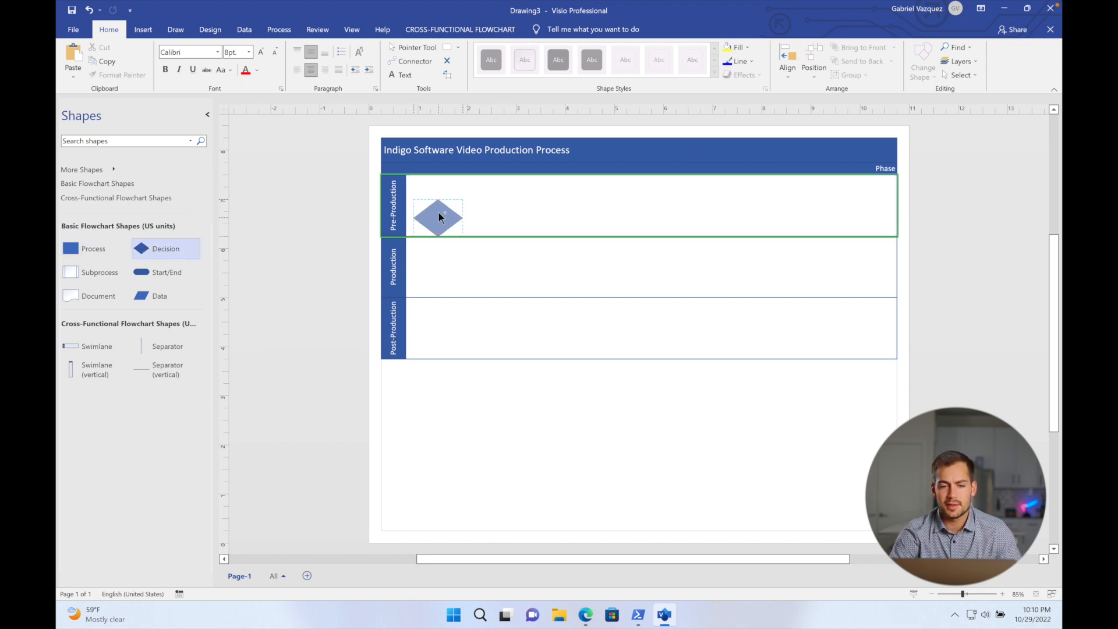
pyautogui.moveTo(437, 217); pyautogui.dragTo(468, 212)
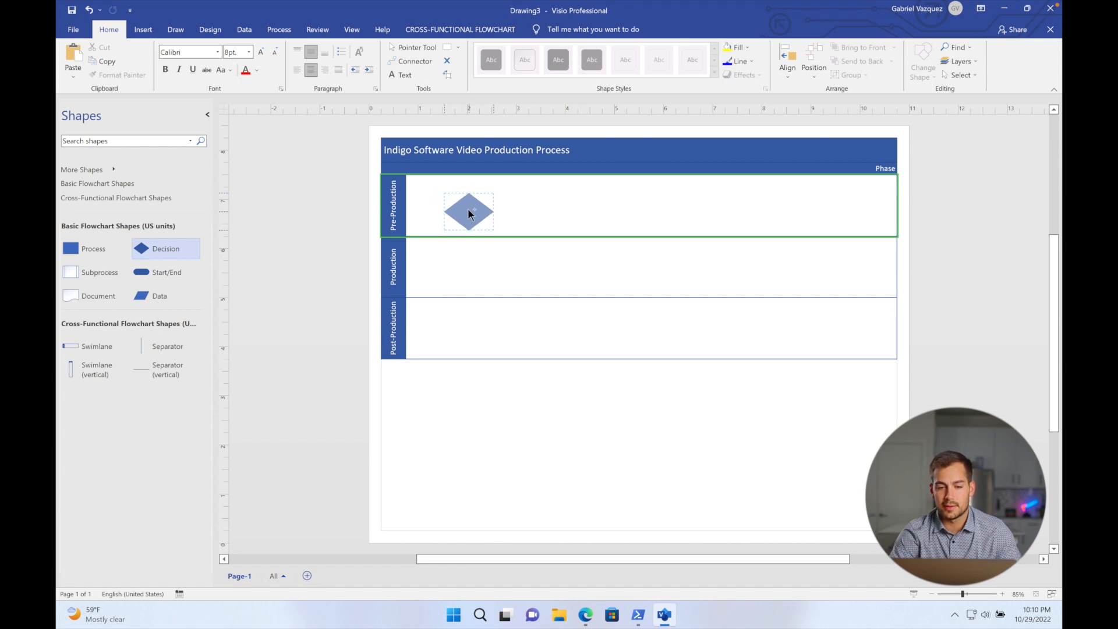
pyautogui.moveTo(470, 212); pyautogui.dragTo(442, 206)
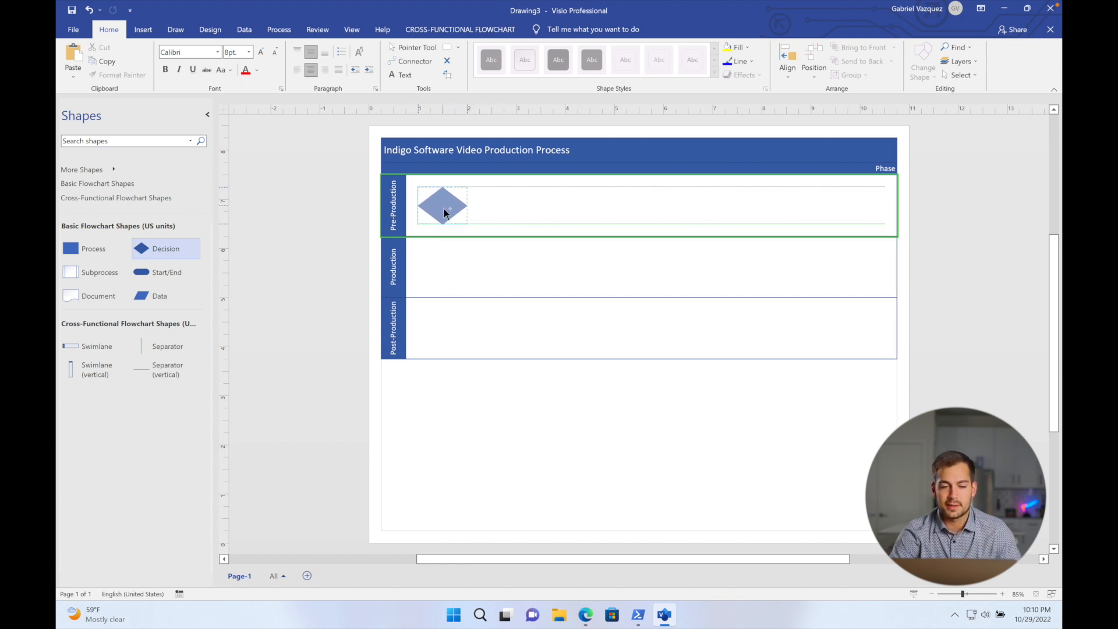
pyautogui.click(442, 206)
pyautogui.write('Video Idea/Brainstorm')
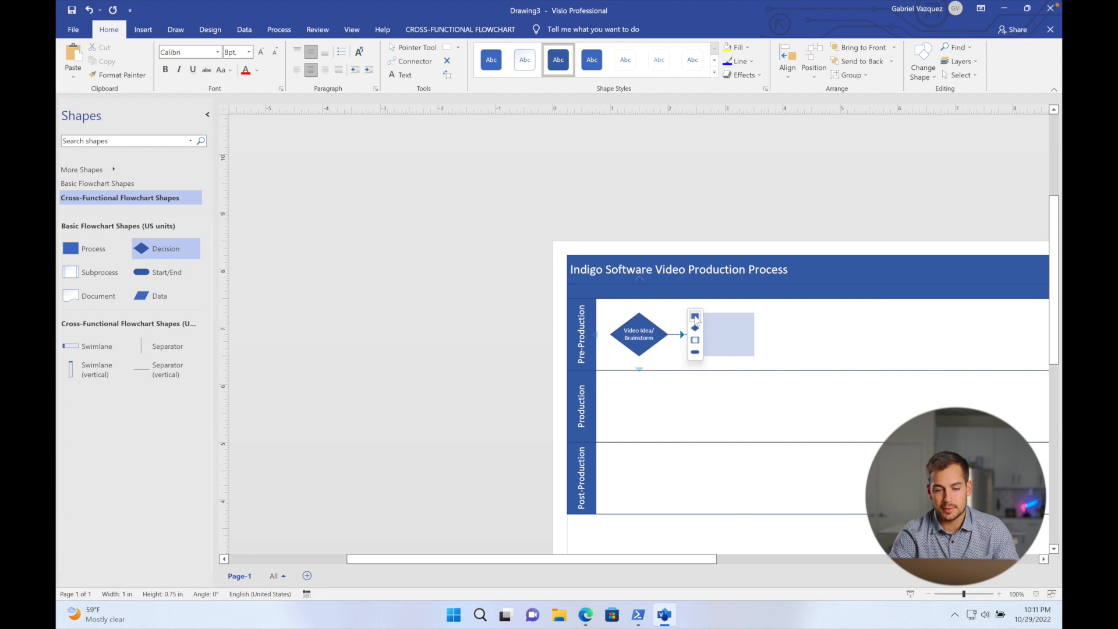
# - Add connected steps labelled 'Learning/studying video prompt' and 'Lighting' after the decision
pyautogui.click(724, 334)
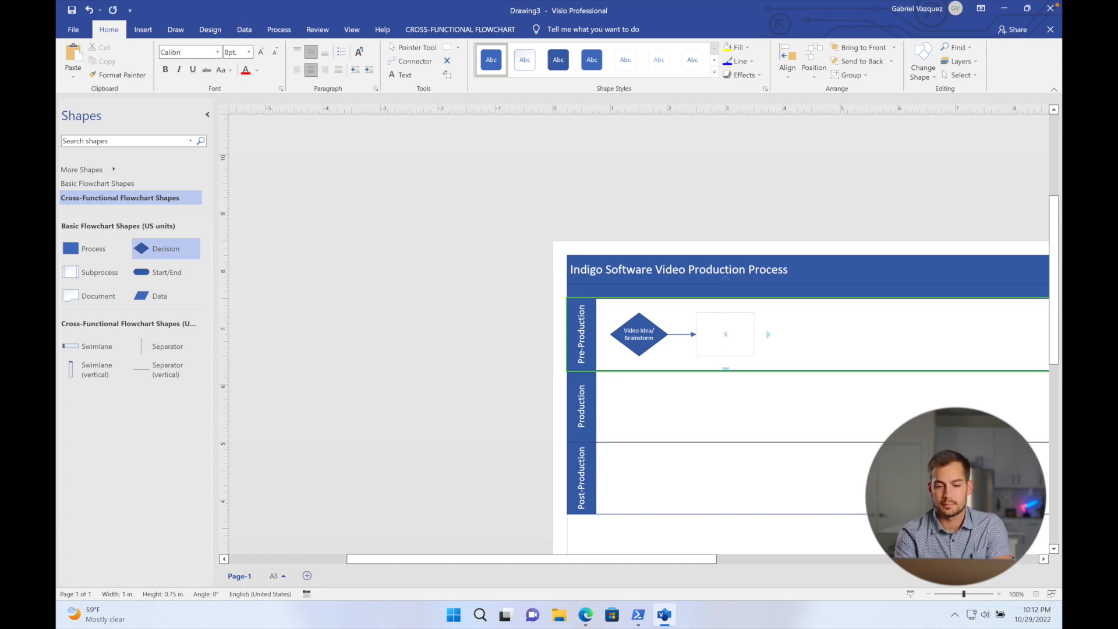
pyautogui.write('Learning')
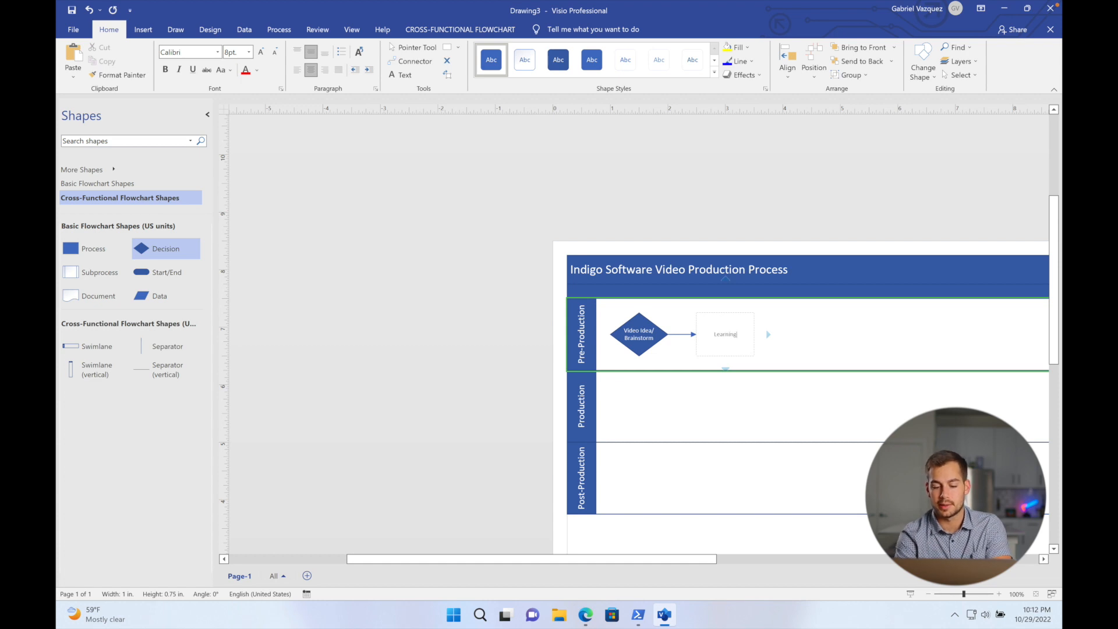
pyautogui.write('/studying')
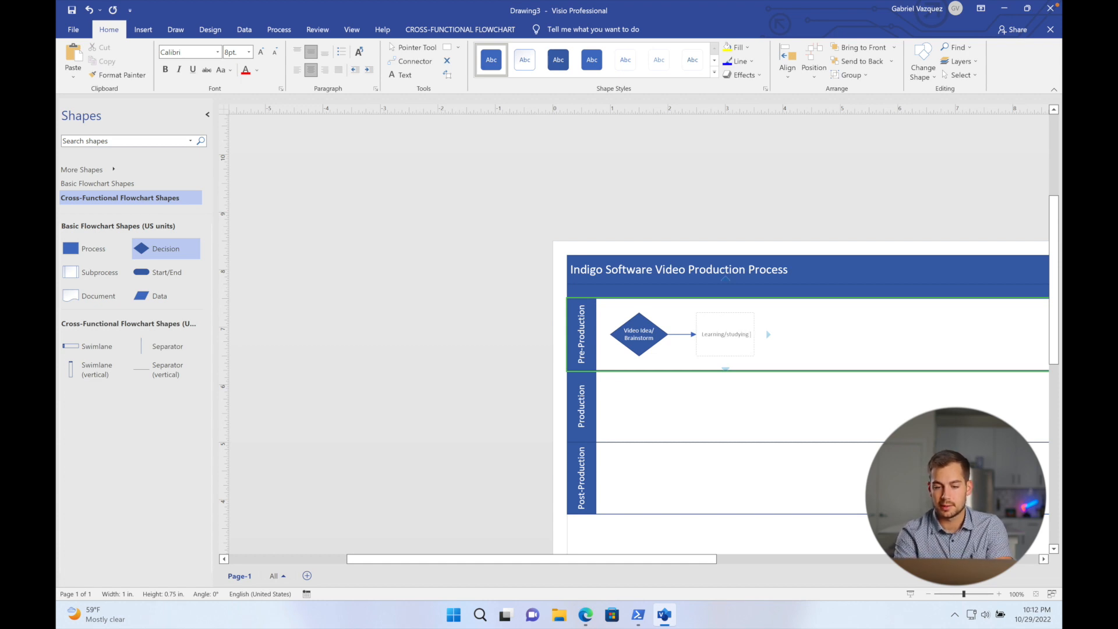
pyautogui.write('video prompt')
pyautogui.write('Scripting')
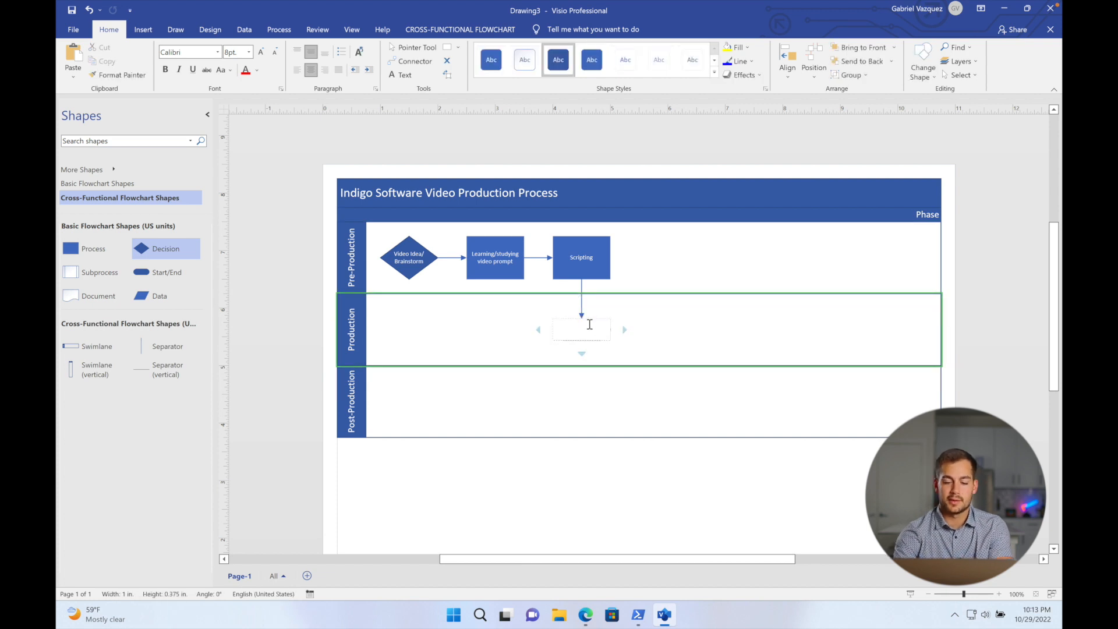
pyautogui.write('Lighting & Equipment Setup')
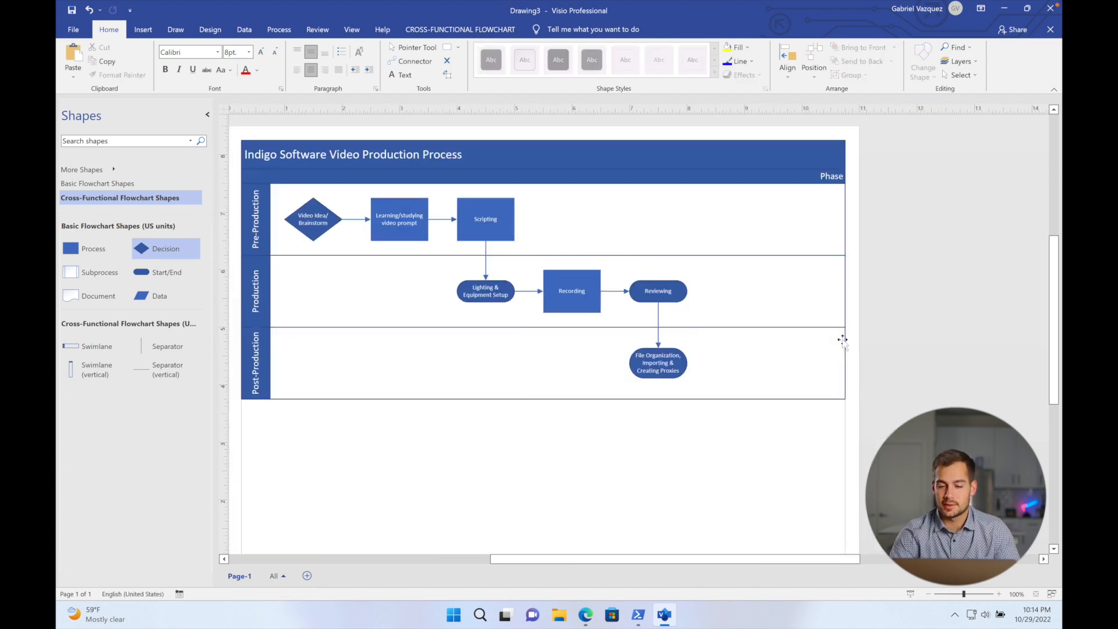
pyautogui.moveTo(846, 353)
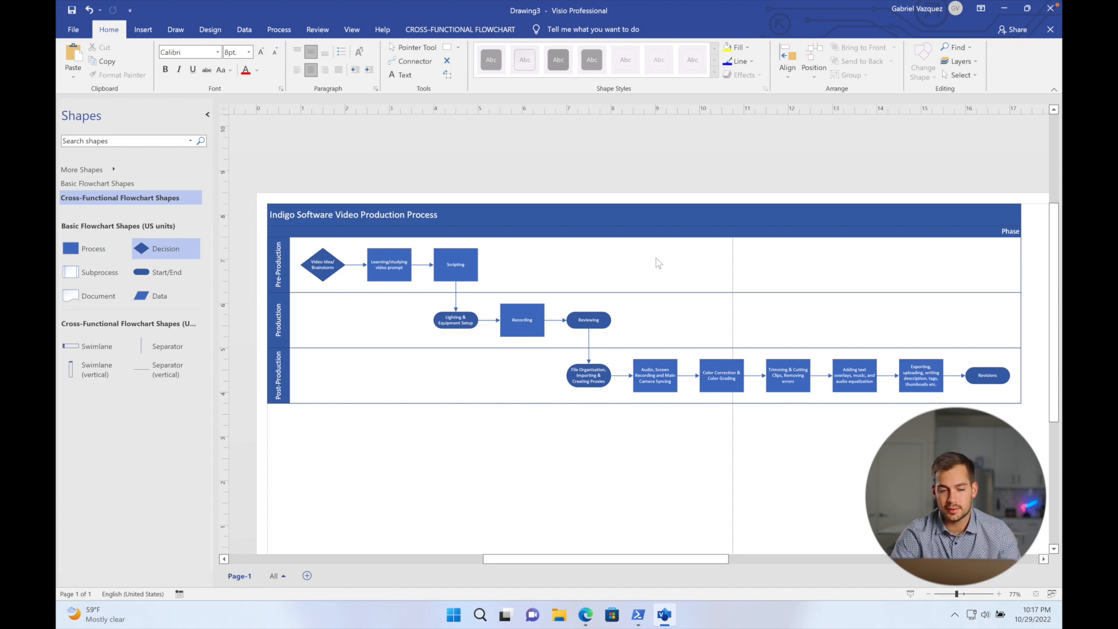
pyautogui.moveTo(616, 330)
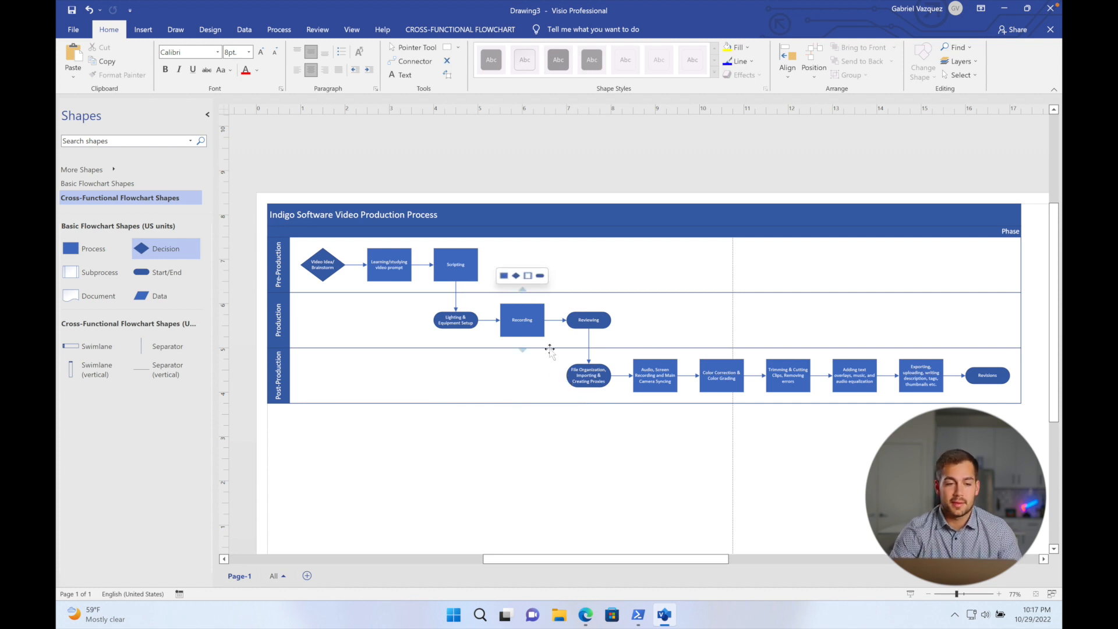
pyautogui.moveTo(556, 354)
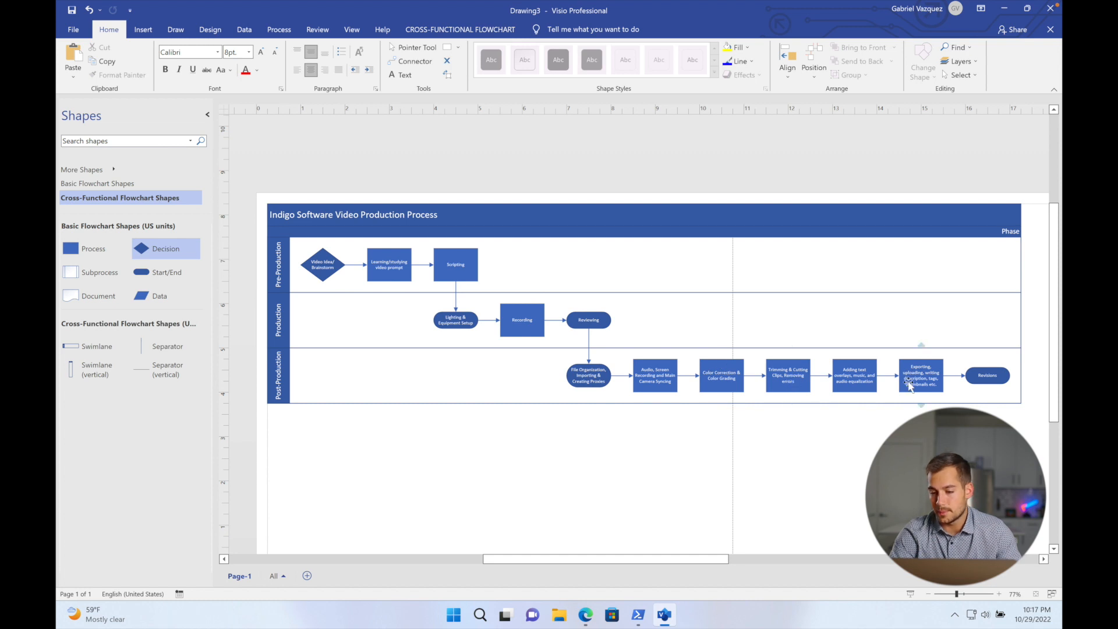
pyautogui.moveTo(941, 390)
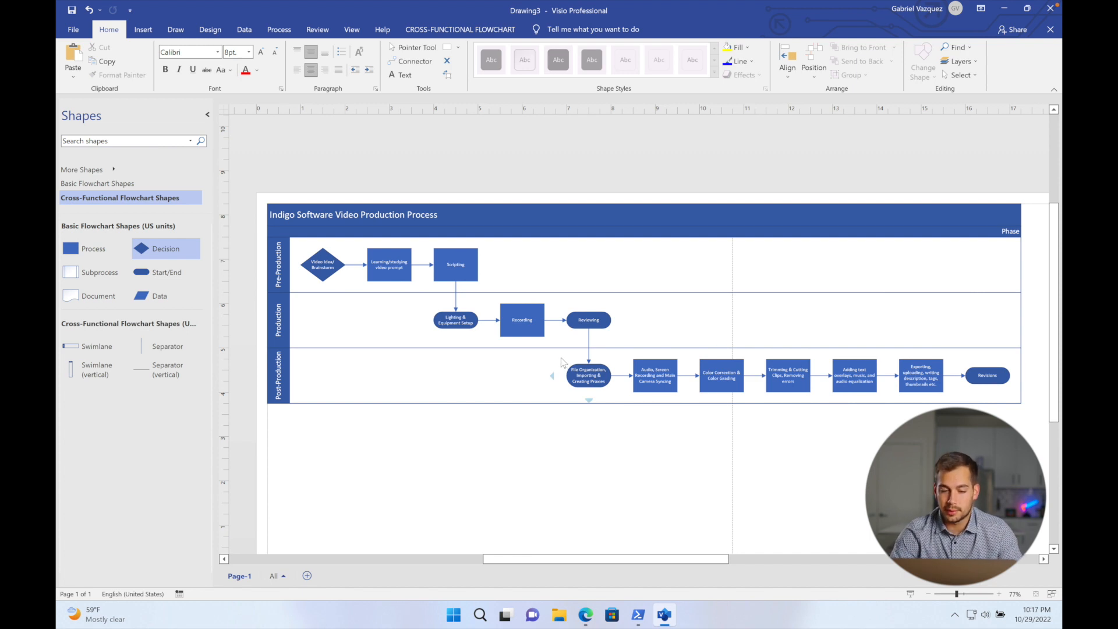
# - Fill the File Organization step red and select its incoming arrow for labelling
pyautogui.click(587, 375)
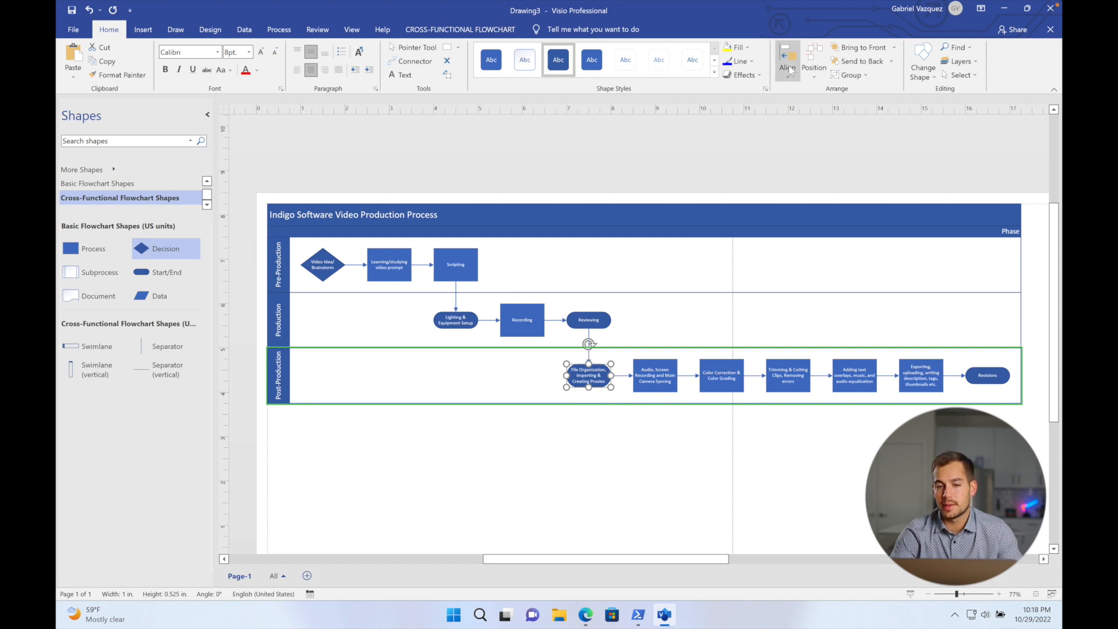
pyautogui.moveTo(736, 48)
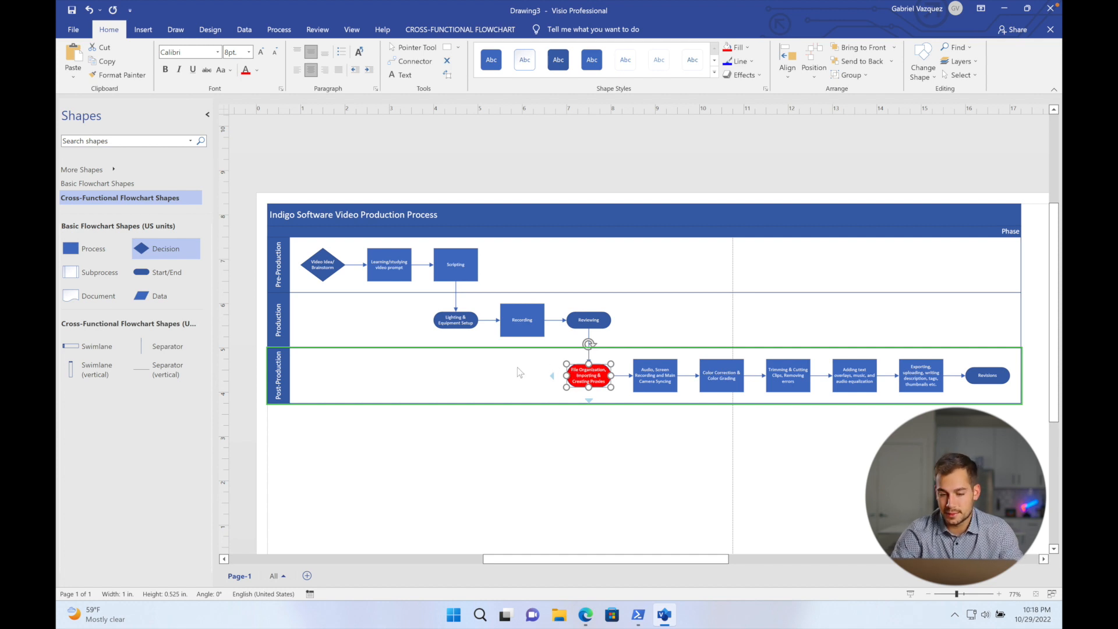
pyautogui.click(645, 310)
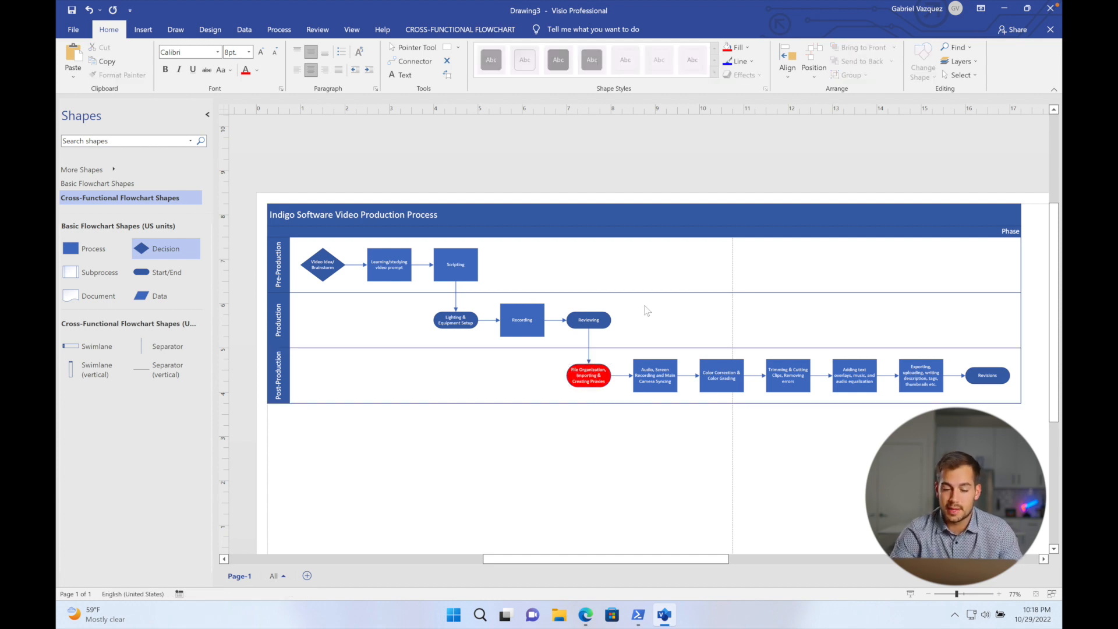
pyautogui.click(588, 375)
pyautogui.write('Critical')
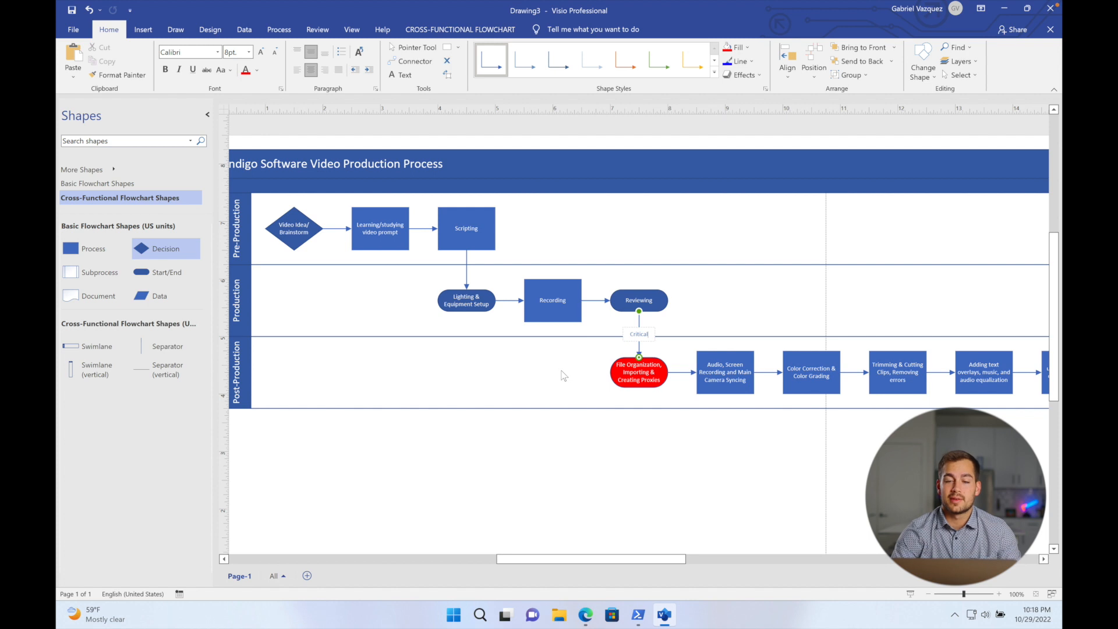
pyautogui.moveTo(588, 403)
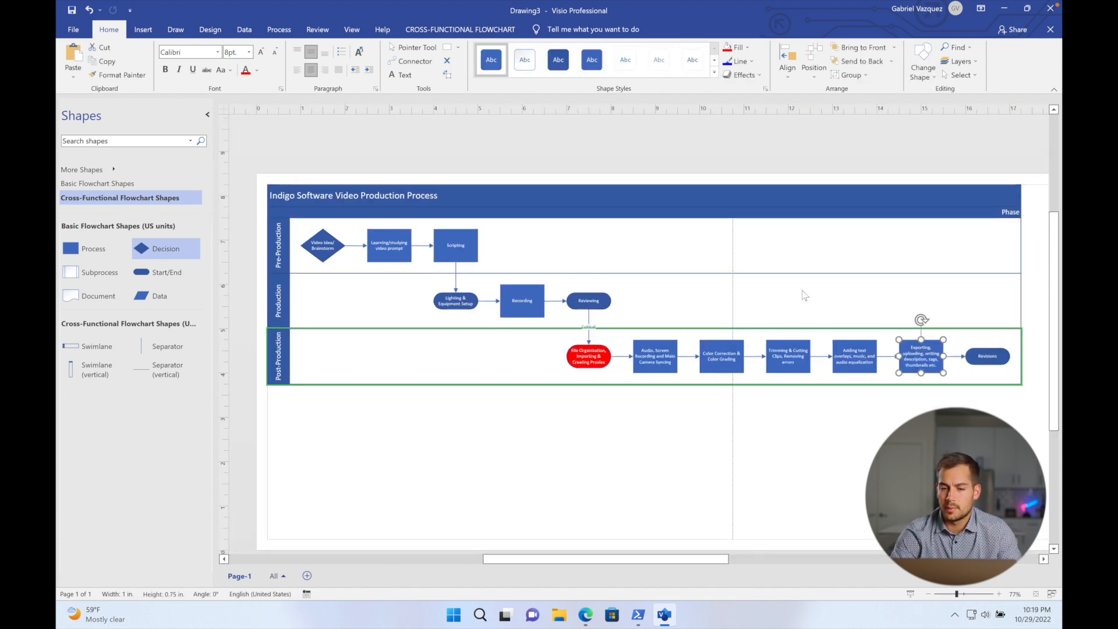
pyautogui.click(787, 355)
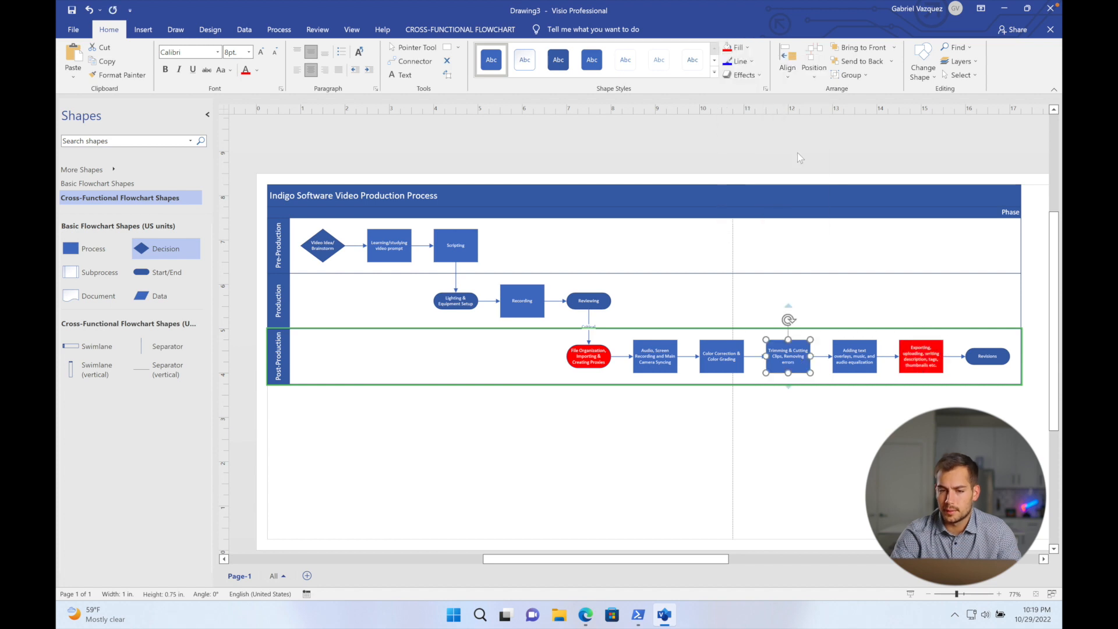
pyautogui.click(143, 29)
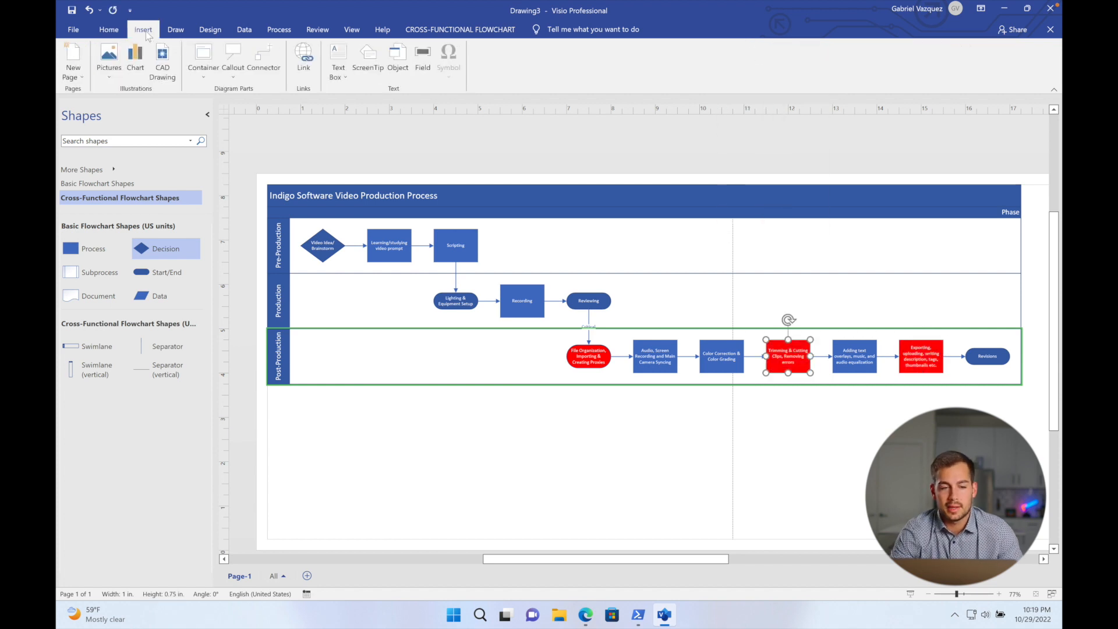
pyautogui.click(203, 57)
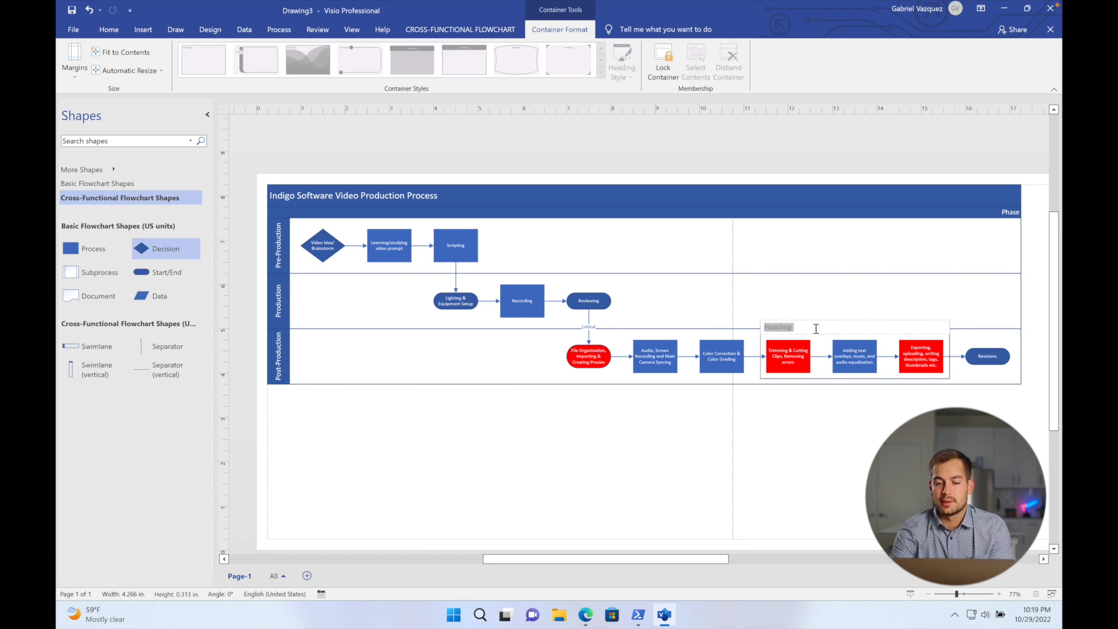
pyautogui.write('Review these Steps Multiple Times')
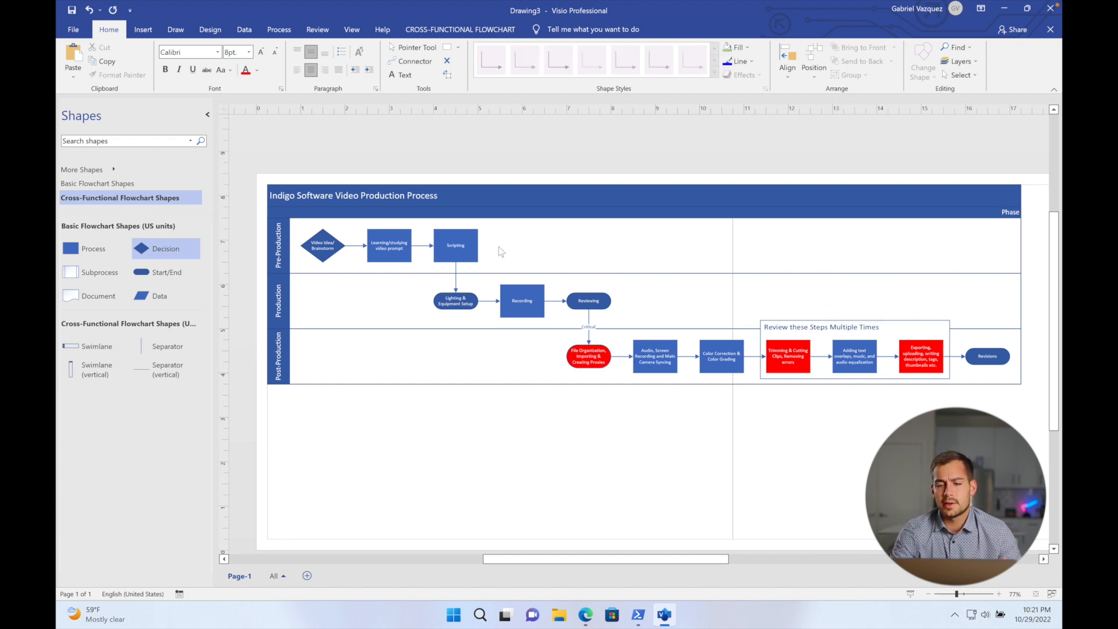
pyautogui.moveTo(150, 5)
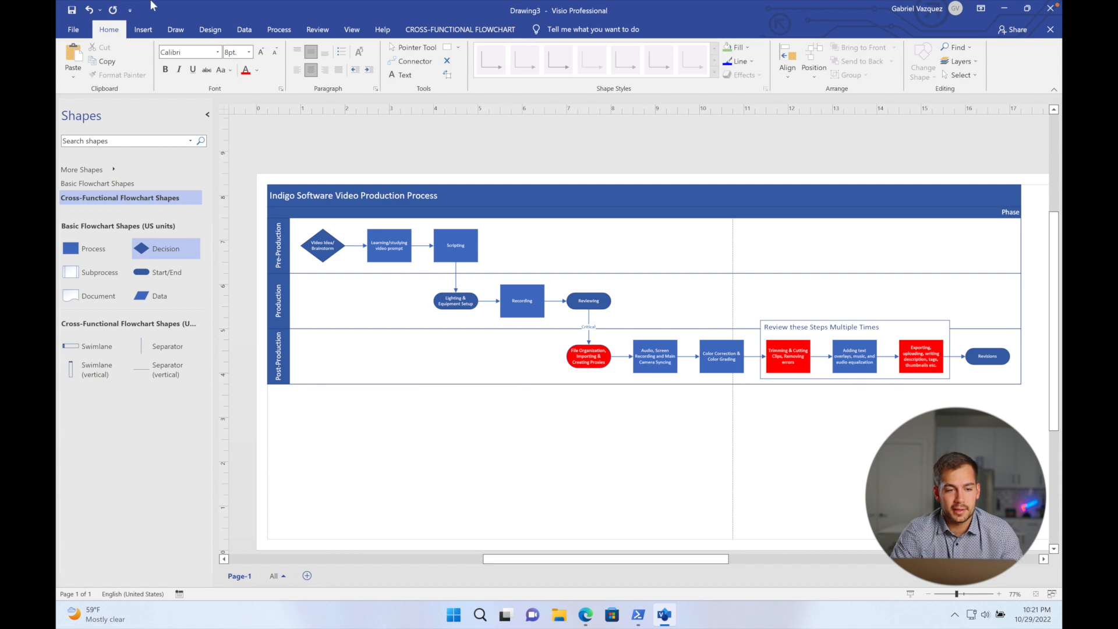
# - Apply a blue Design theme and settle on its first blue colour variant
pyautogui.click(210, 29)
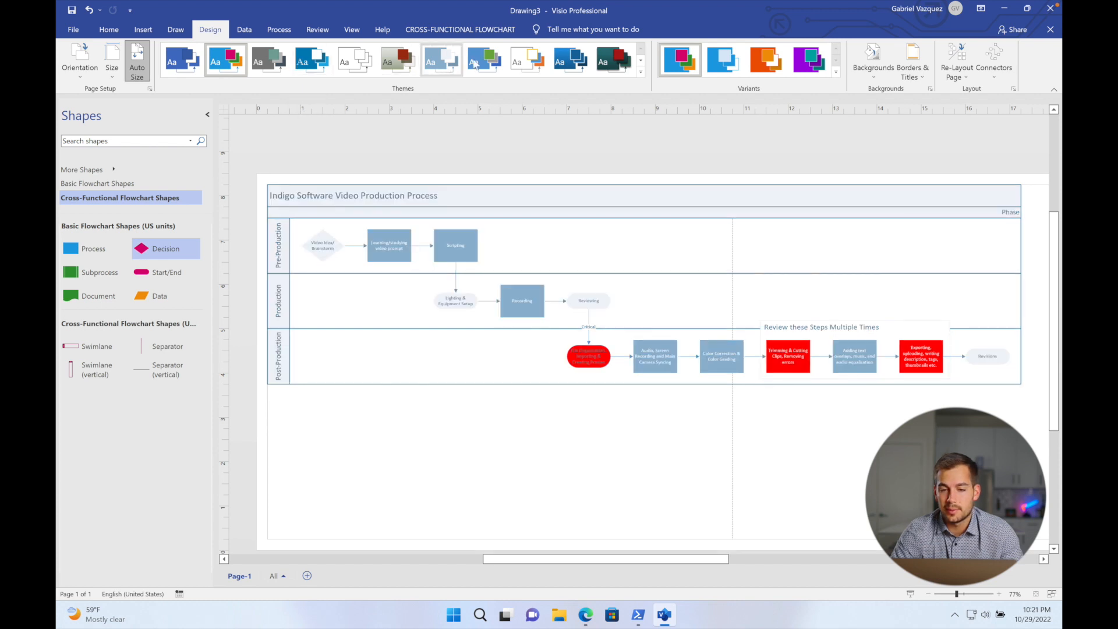
pyautogui.click(570, 60)
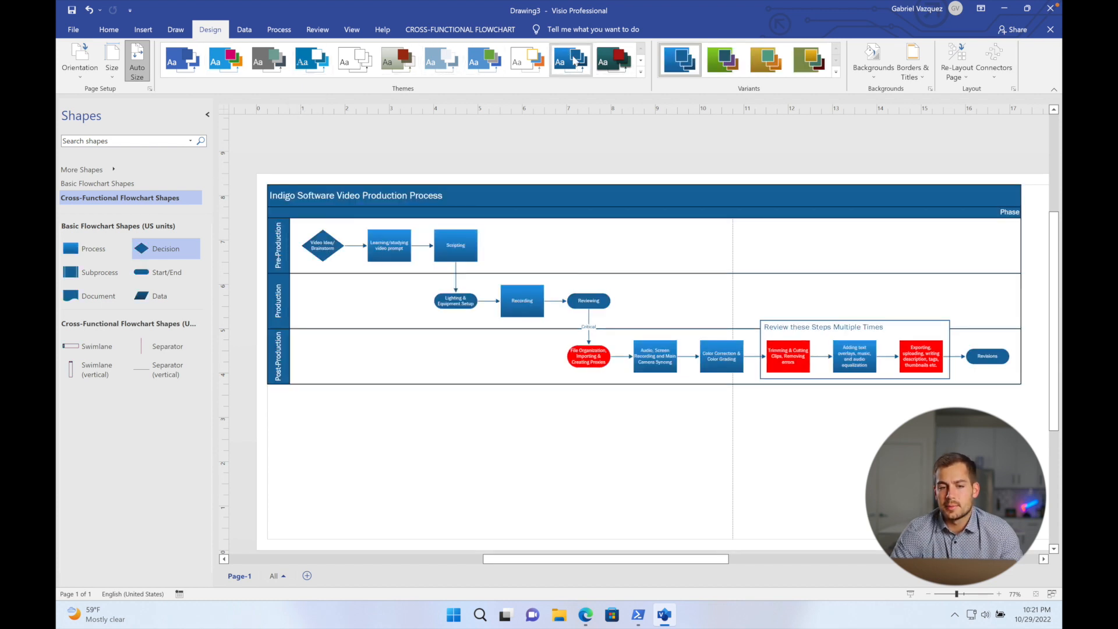
pyautogui.click(722, 60)
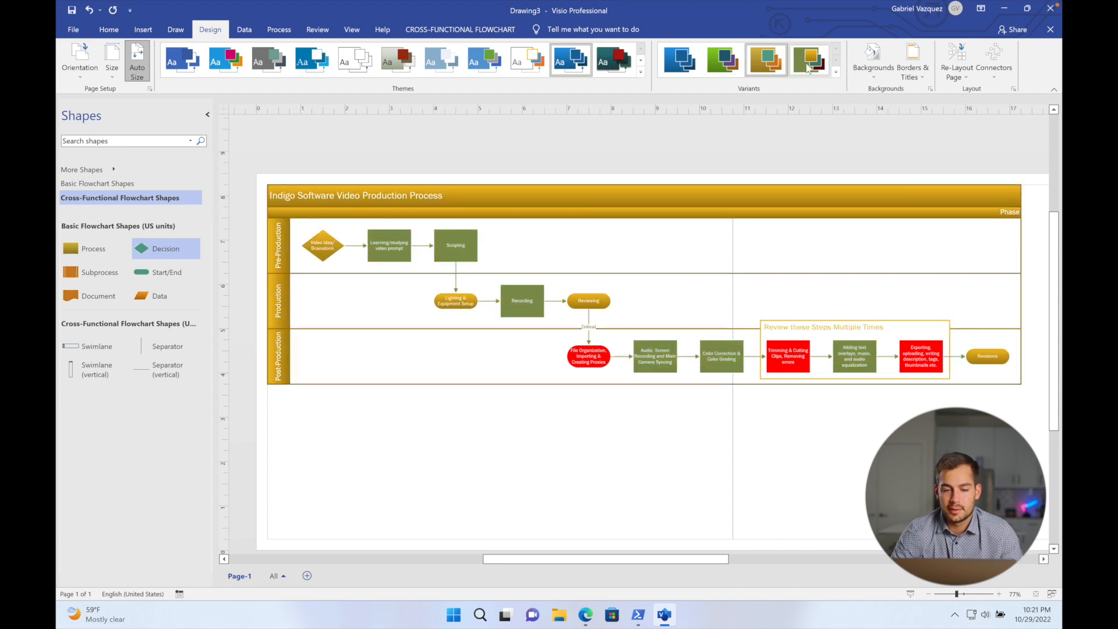
pyautogui.click(677, 60)
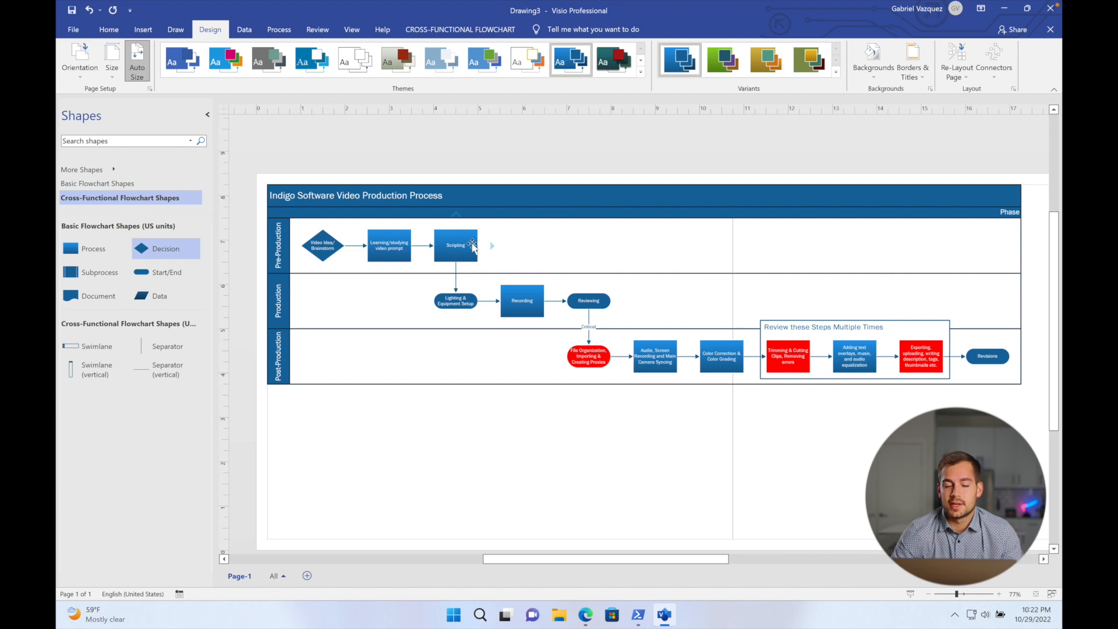
# - Select all shapes and apply Auto Align and Auto Space to them
pyautogui.click(455, 244)
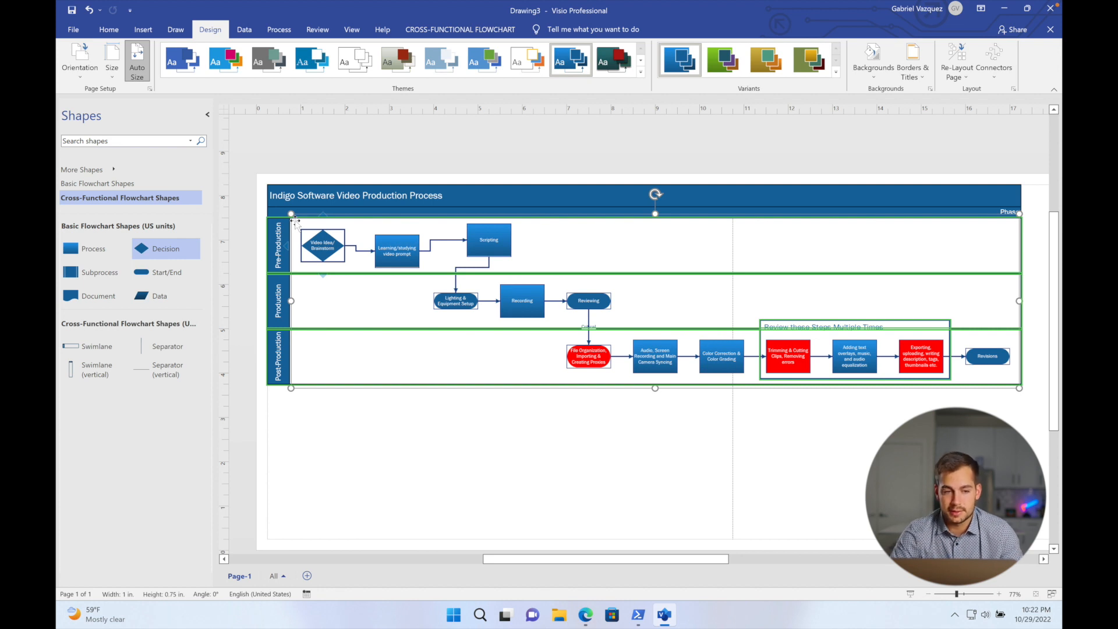
pyautogui.click(109, 29)
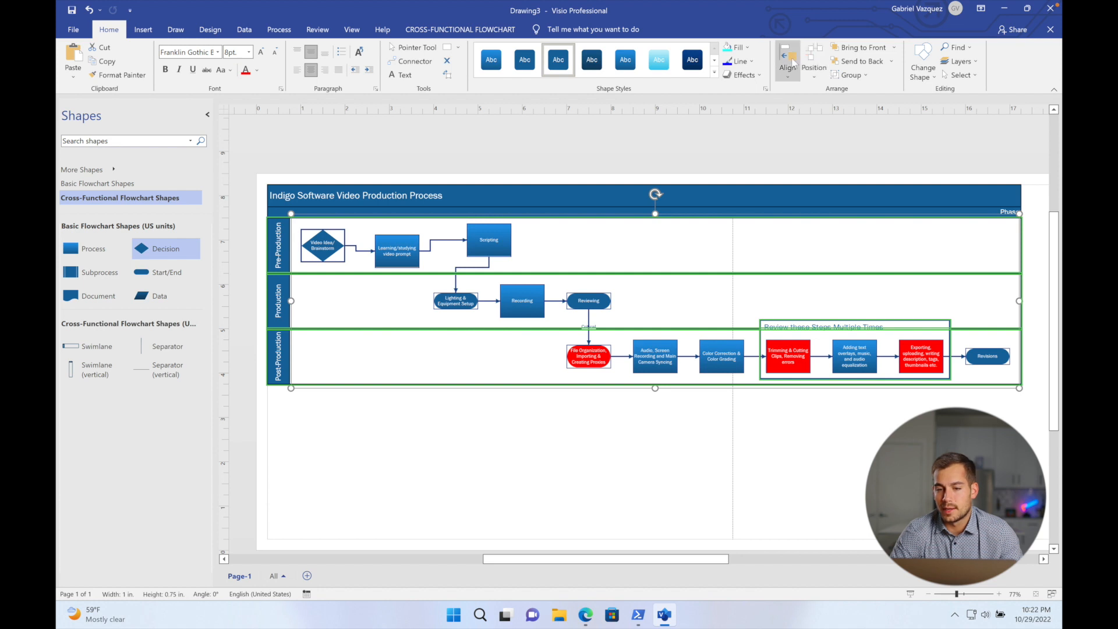
pyautogui.click(786, 61)
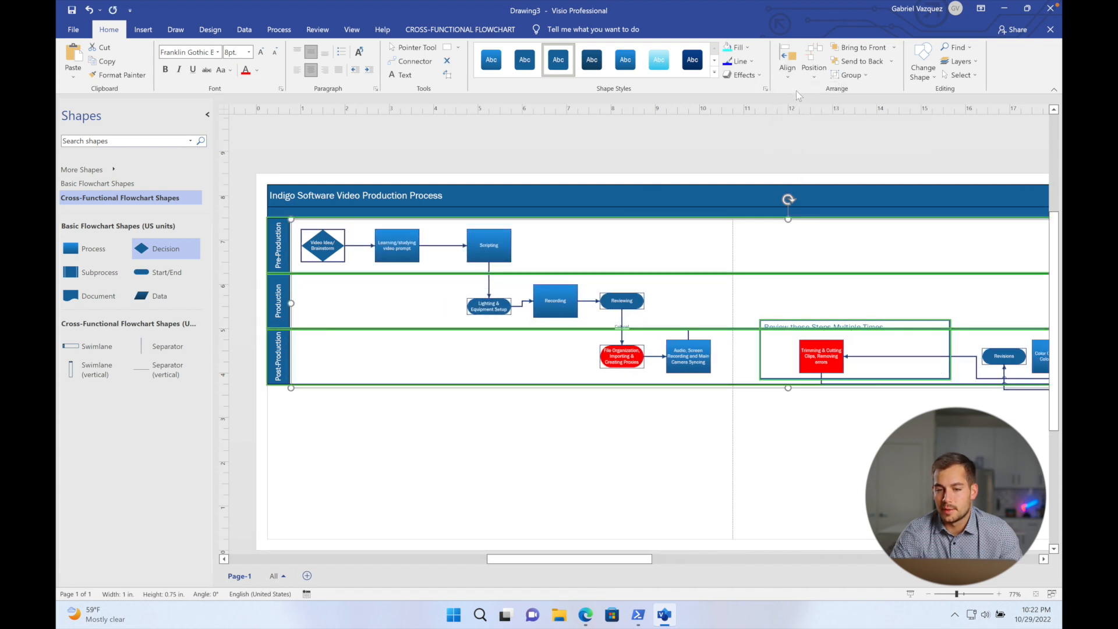
pyautogui.click(813, 63)
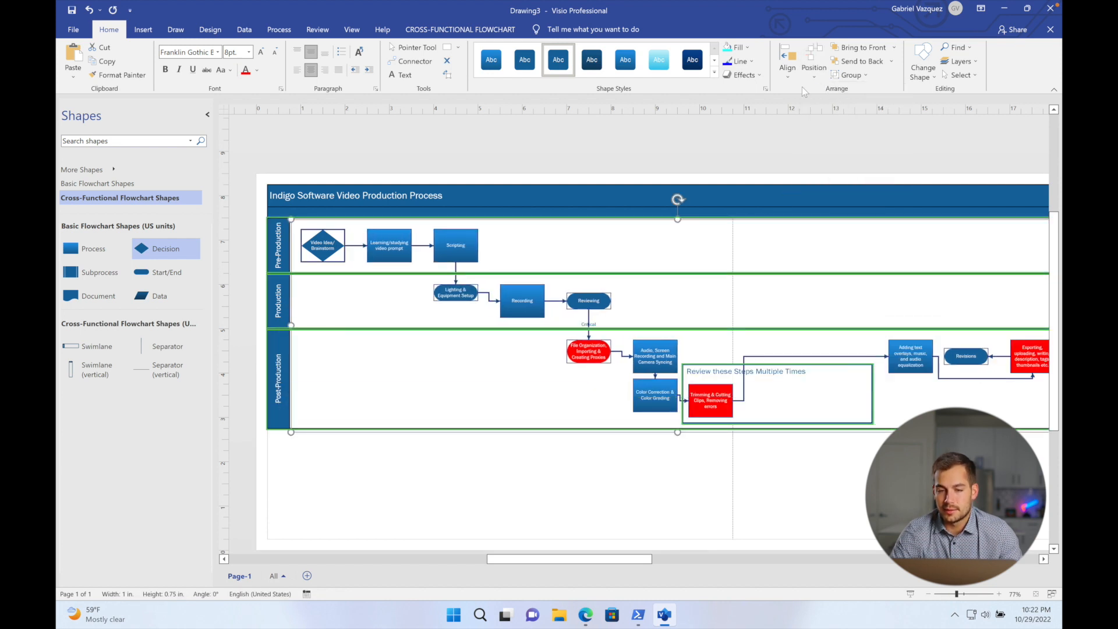
pyautogui.click(813, 64)
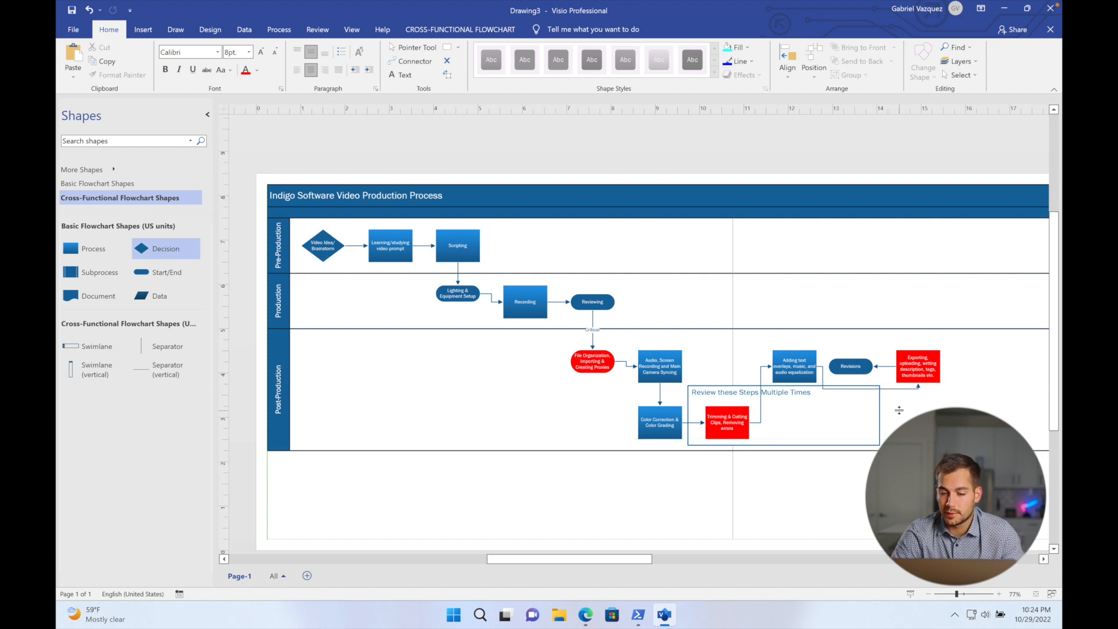
pyautogui.moveTo(555, 210)
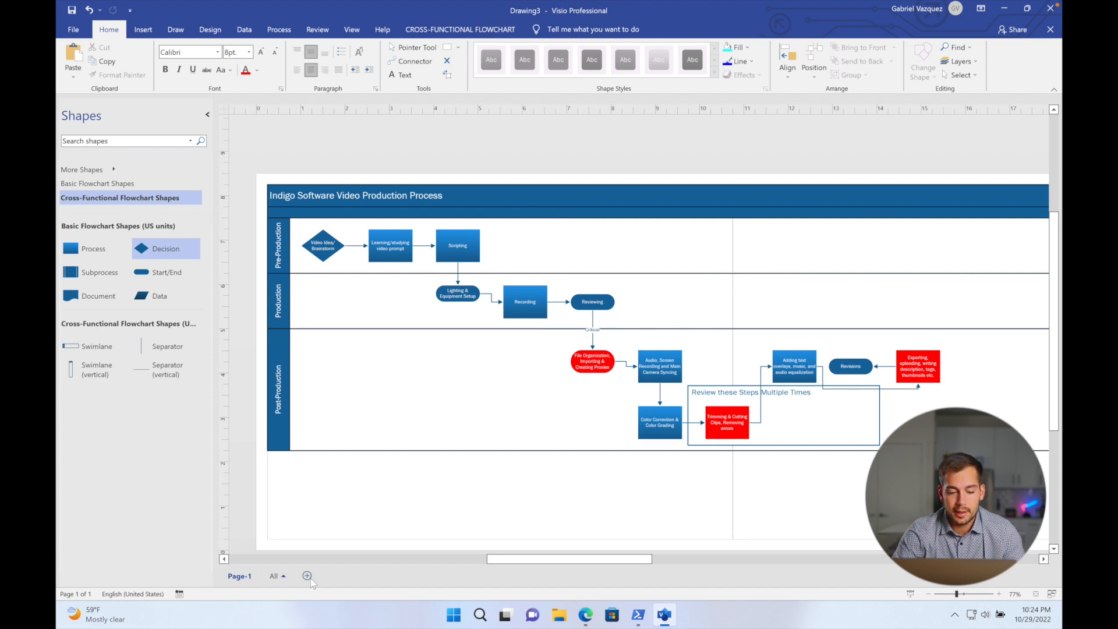
pyautogui.moveTo(307, 576)
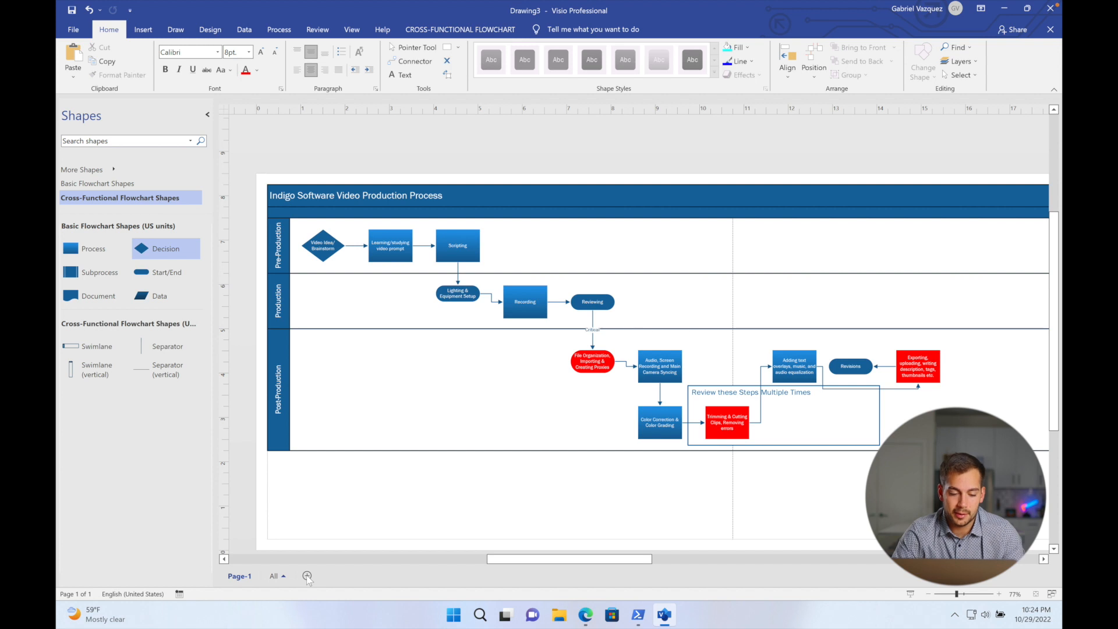
pyautogui.moveTo(317, 574)
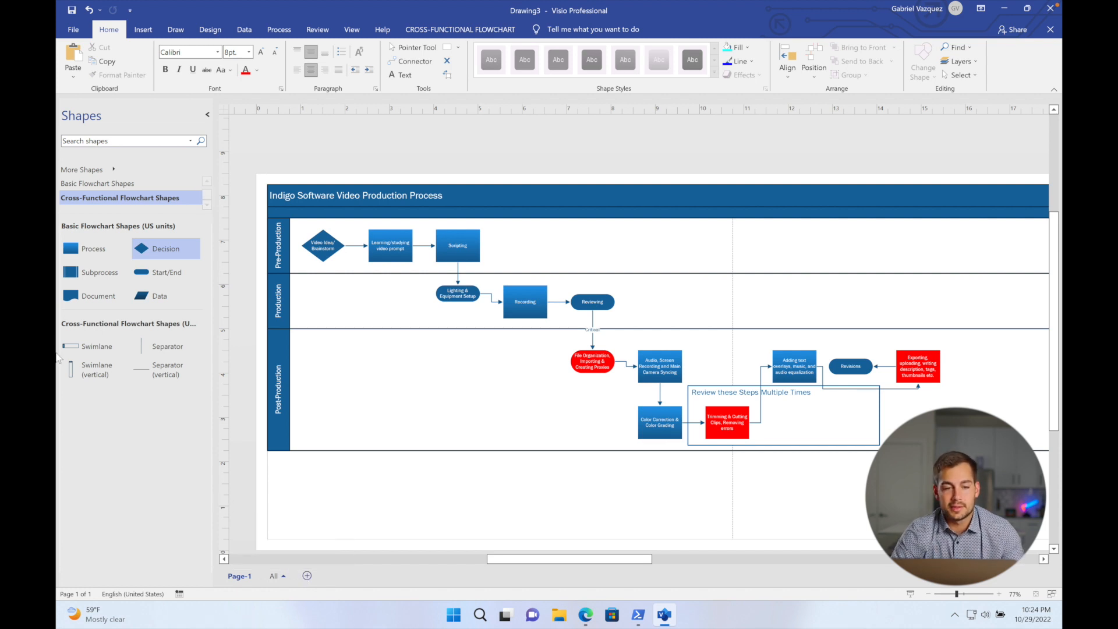
pyautogui.click(243, 29)
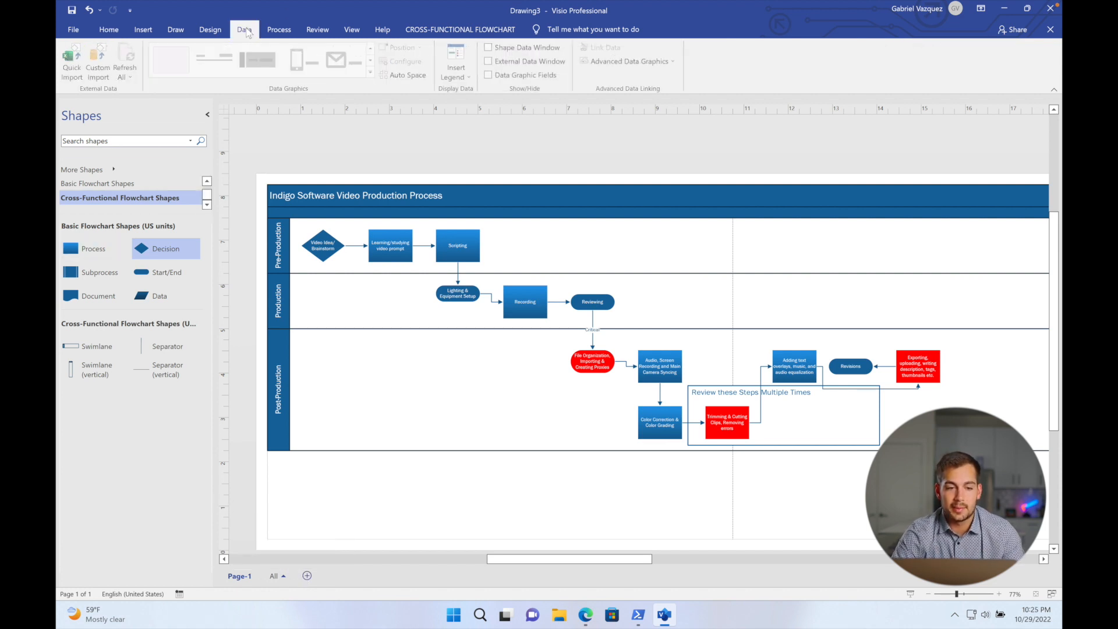
pyautogui.click(244, 29)
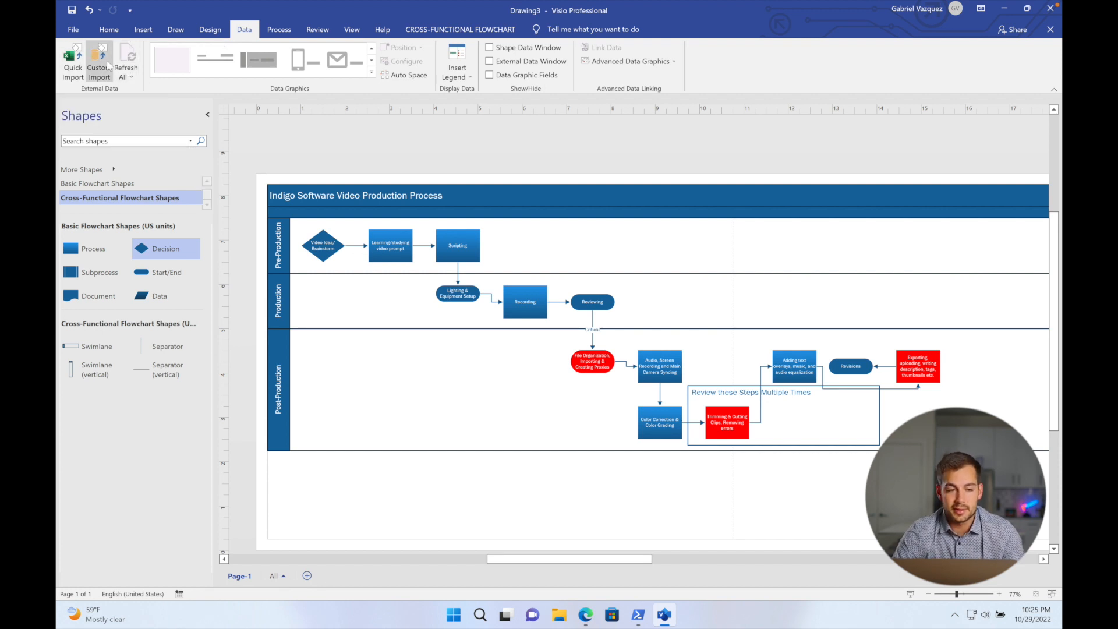
pyautogui.moveTo(266, 164)
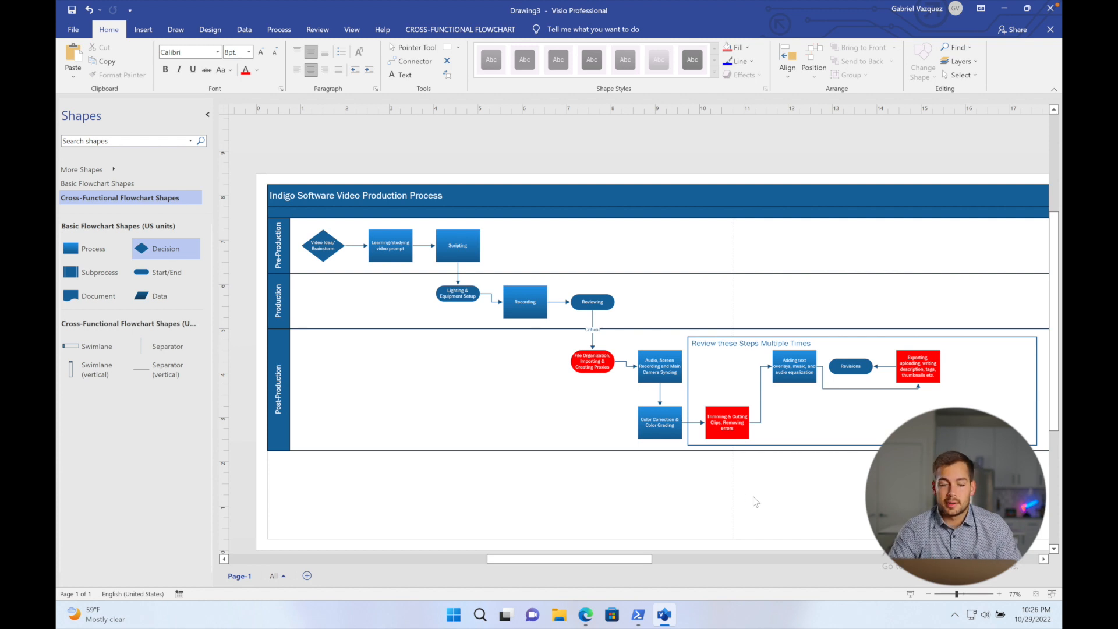
pyautogui.moveTo(407, 213)
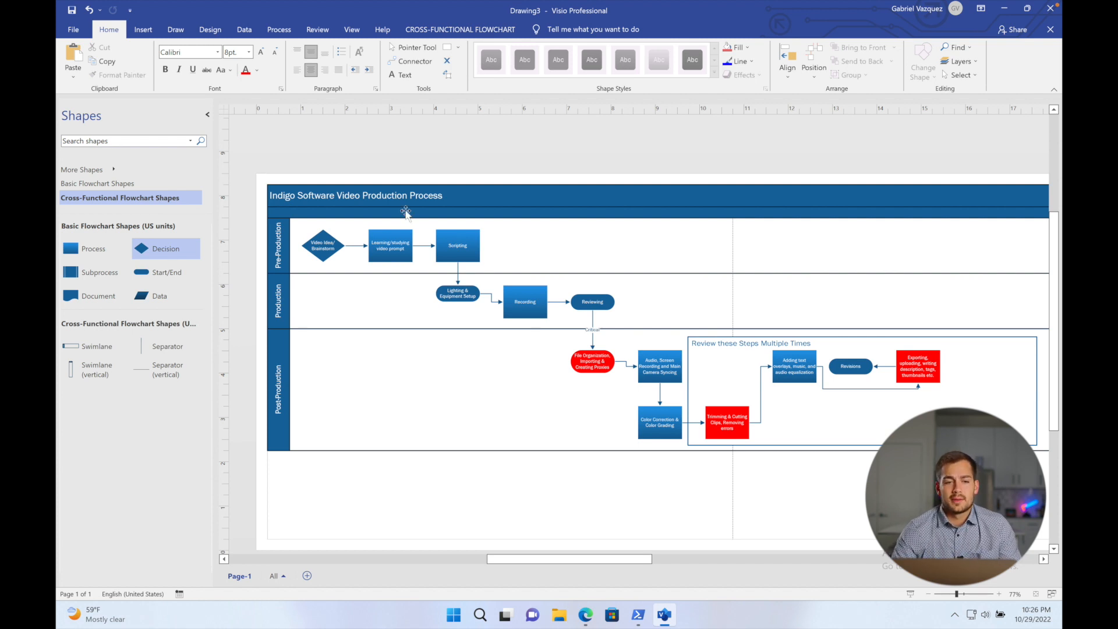
pyautogui.moveTo(352, 29)
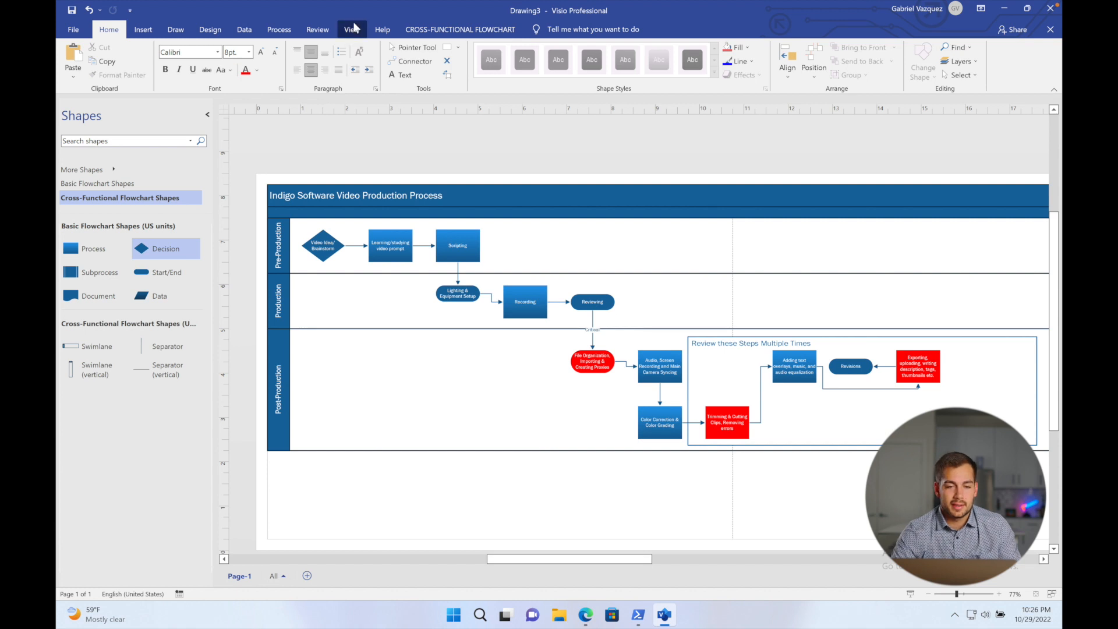
# - Fit the whole page in the window using View > Fit to Window
pyautogui.click(351, 29)
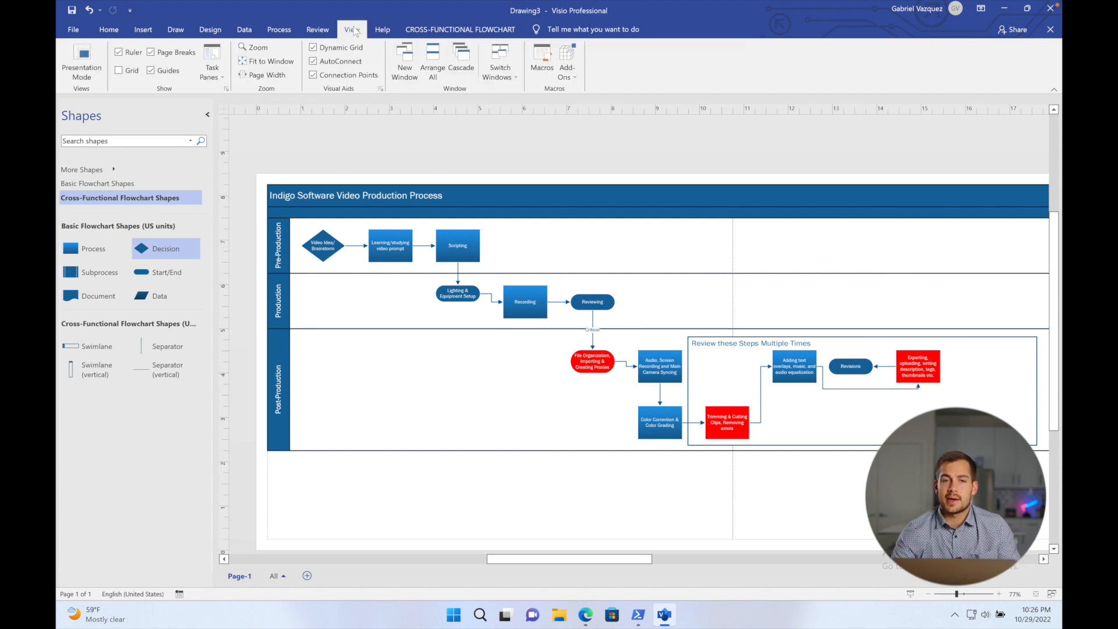
pyautogui.click(82, 63)
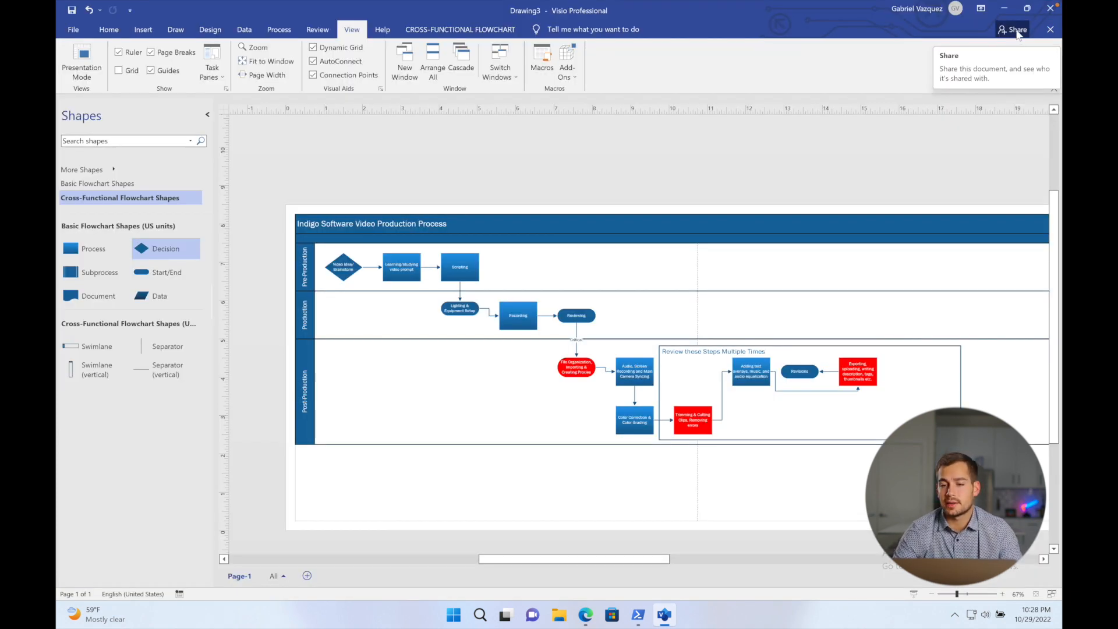
# - Save the drawing as Video.vsdx from the Share prompt
pyautogui.click(1012, 29)
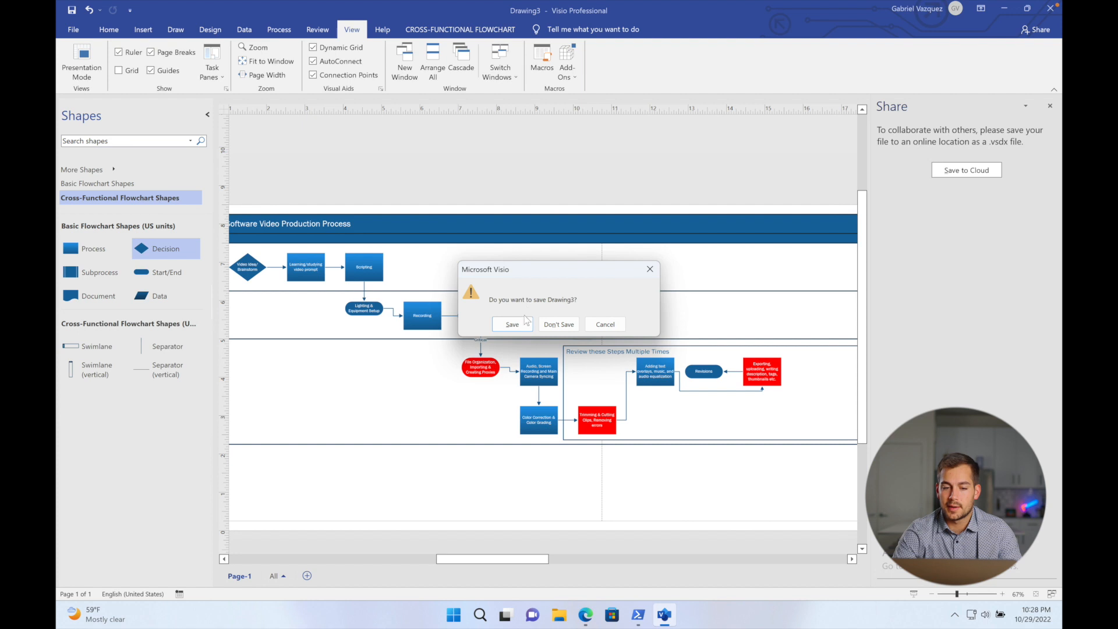
pyautogui.click(511, 324)
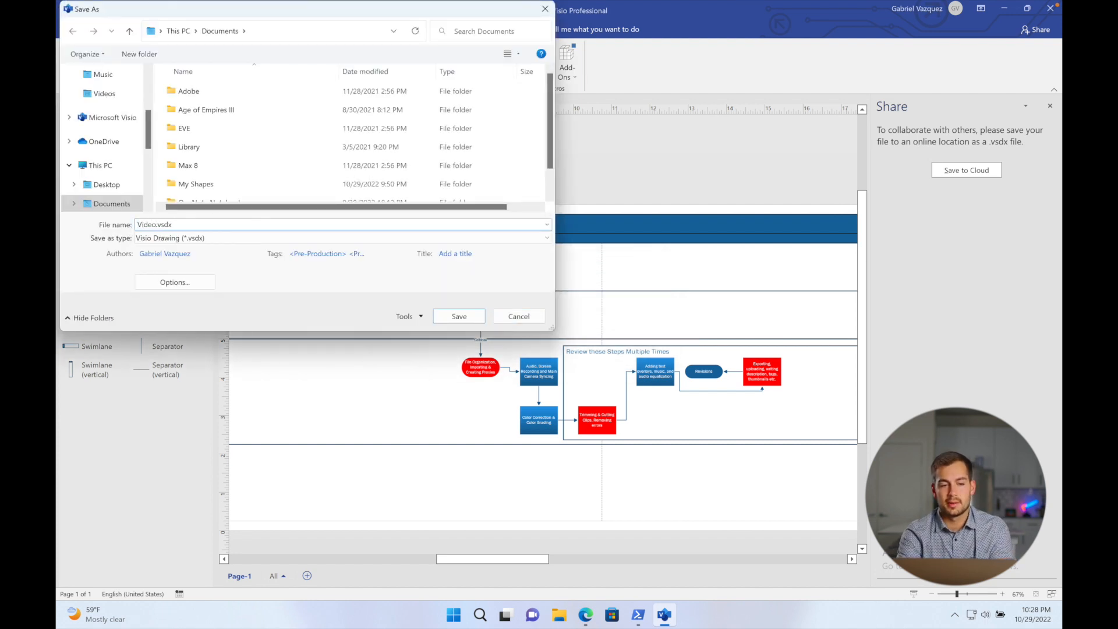
pyautogui.click(458, 316)
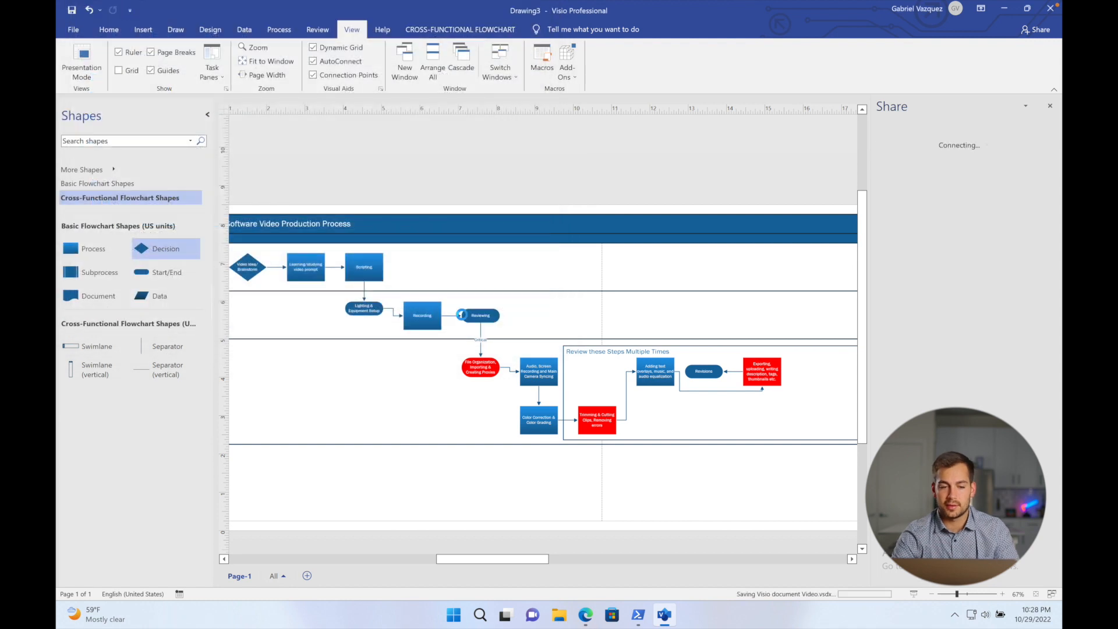